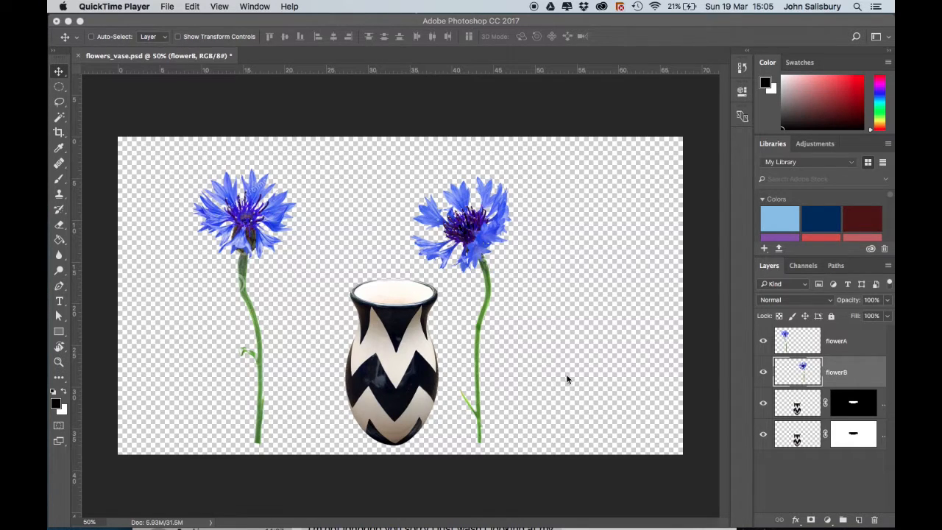
{"action": "mouse_move", "coordinate": [522, 445]}
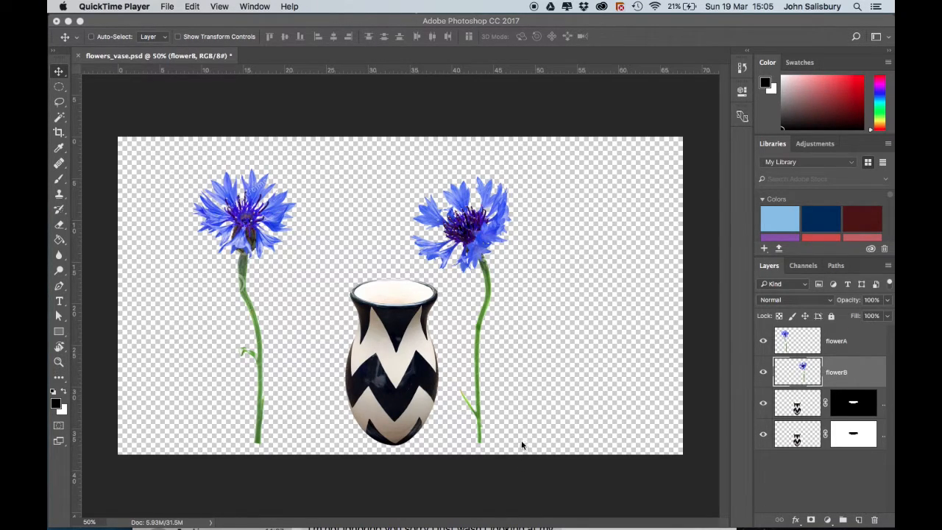
{"action": "mouse_move", "coordinate": [211, 268]}
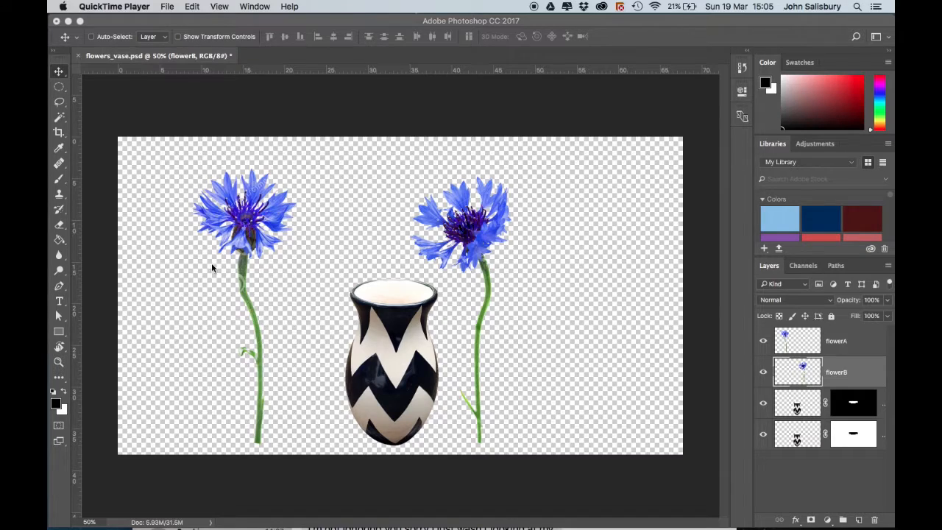
{"action": "mouse_move", "coordinate": [453, 306]}
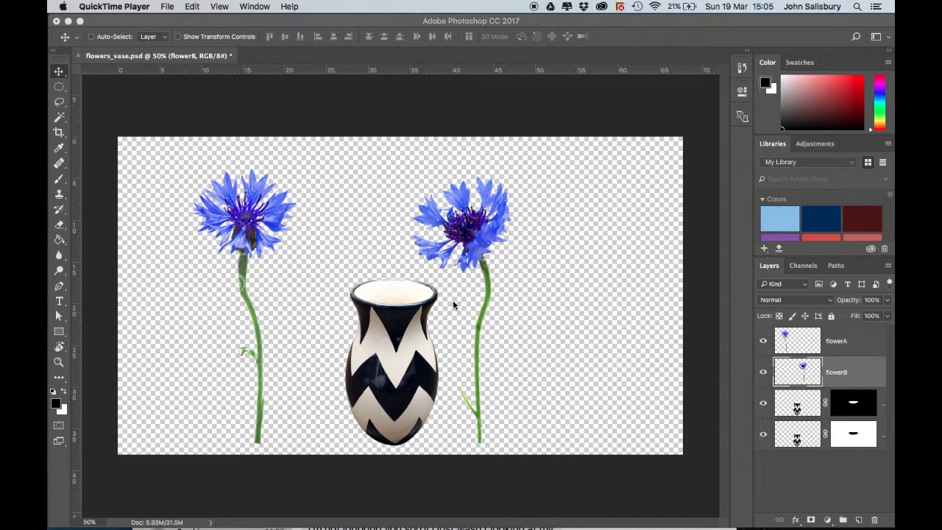
{"action": "mouse_move", "coordinate": [209, 159]}
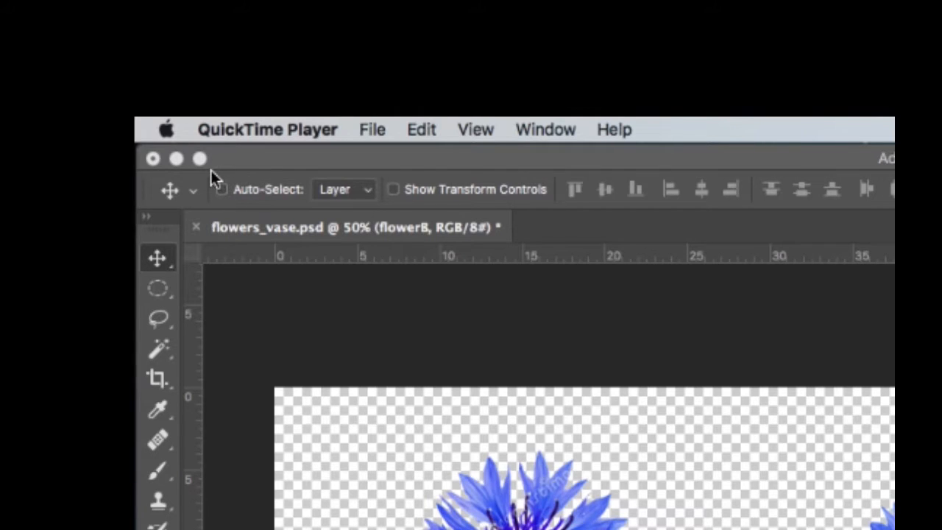
{"action": "mouse_move", "coordinate": [205, 206]}
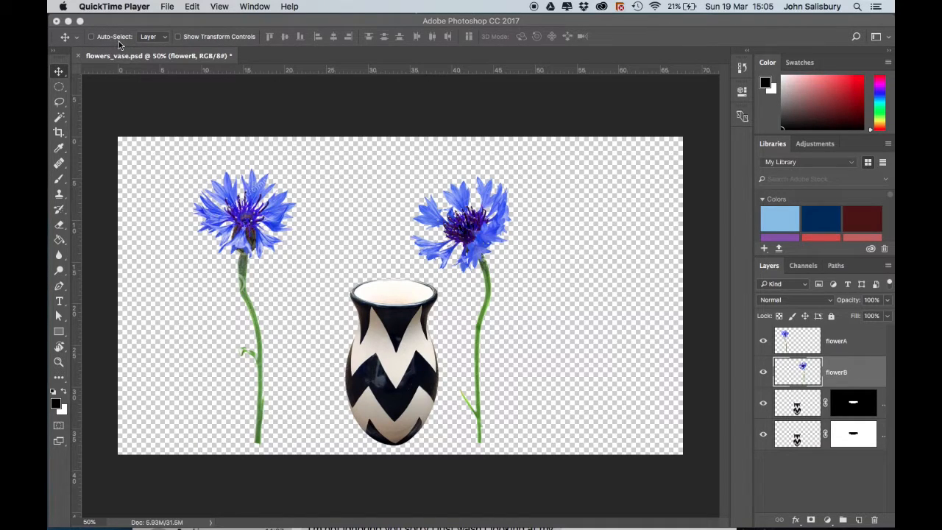
{"action": "mouse_move", "coordinate": [308, 381]}
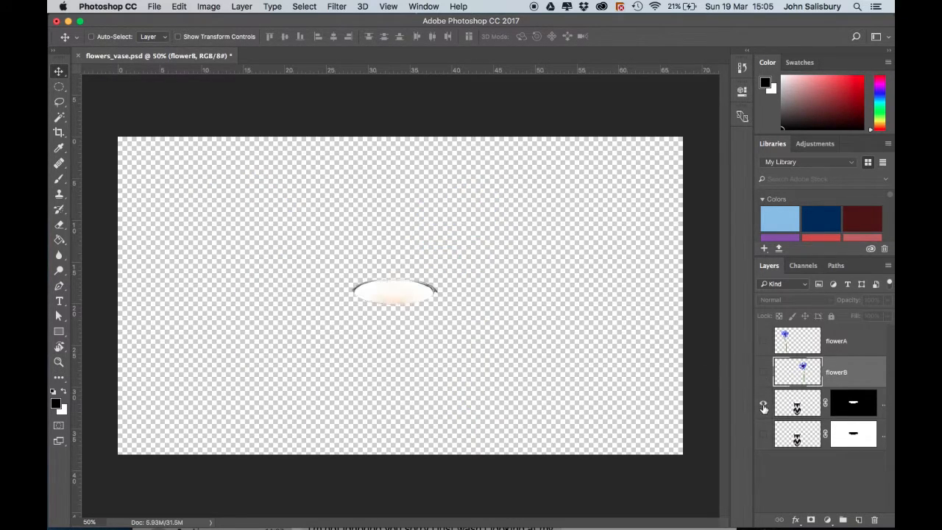
Toggle the vase body layer's visibility so the full chevron vase shows
{"action": "left_click", "coordinate": [762, 403]}
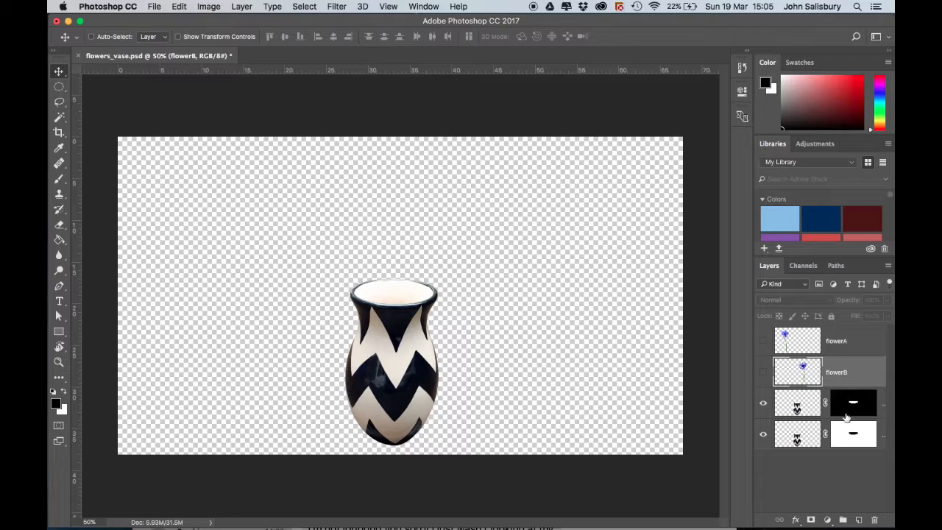
{"action": "mouse_move", "coordinate": [866, 412]}
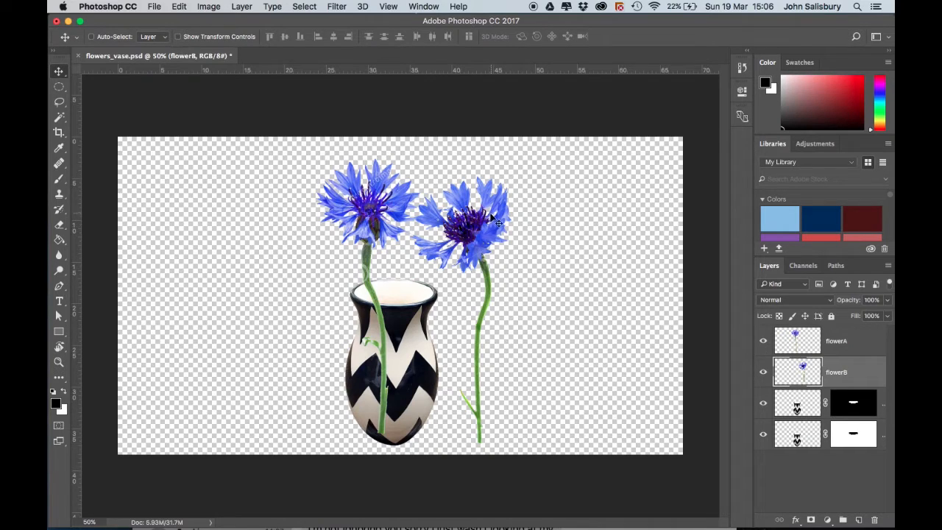
Move the right cornflower left into the vase beside the other bloom
{"action": "left_click_drag", "start_coordinate": [478, 221], "coordinate": [397, 221]}
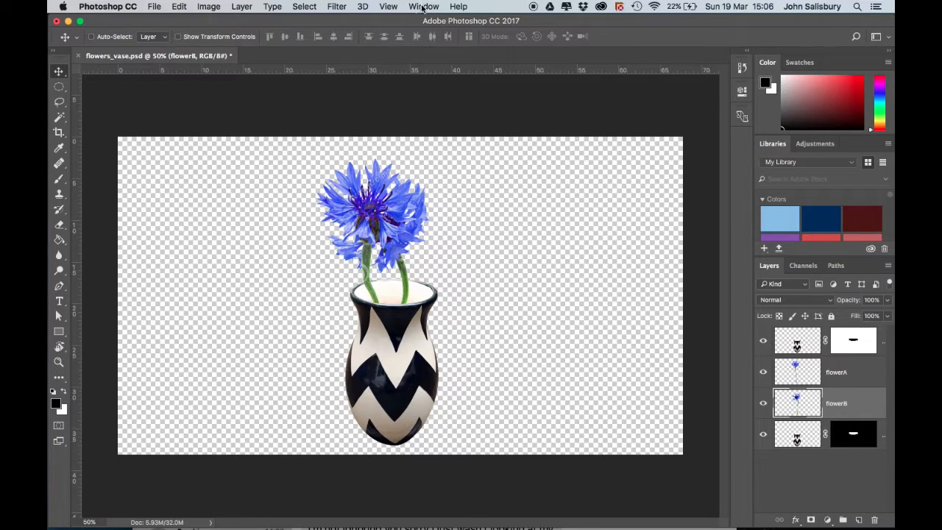
Switch to the Motion workspace from Window > Workspace
{"action": "left_click", "coordinate": [424, 5]}
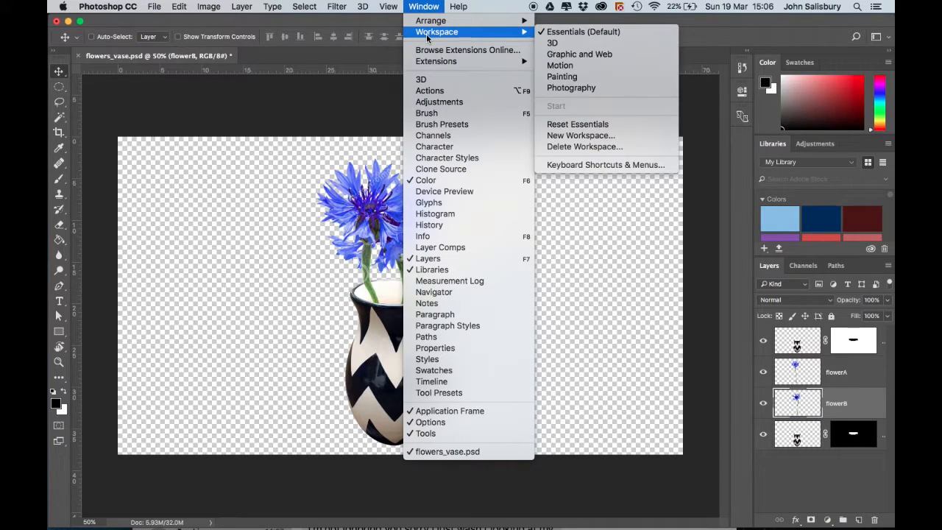
{"action": "mouse_move", "coordinate": [559, 65]}
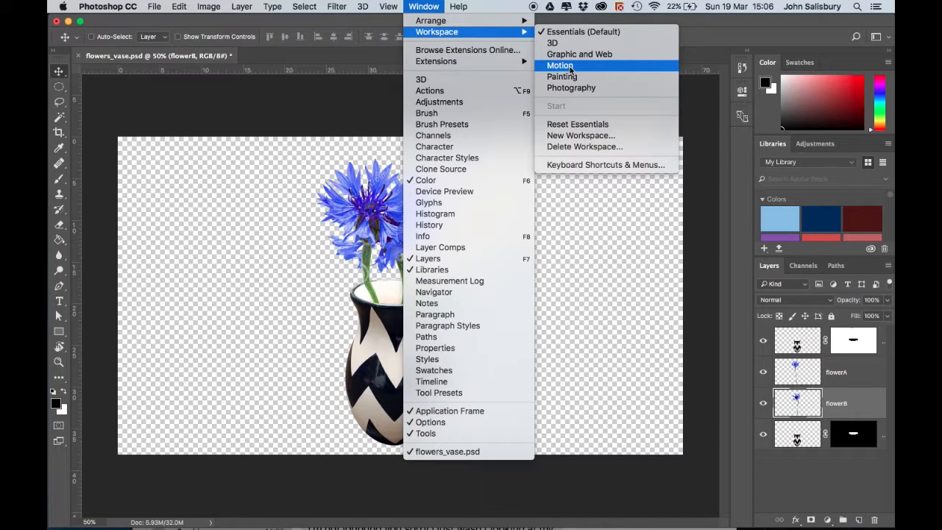
{"action": "left_click", "coordinate": [559, 64]}
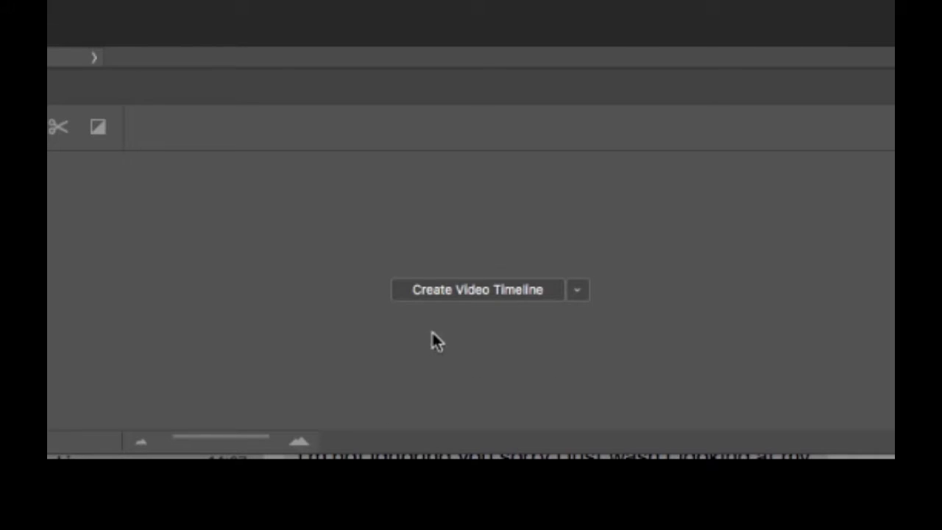
{"action": "mouse_move", "coordinate": [491, 297]}
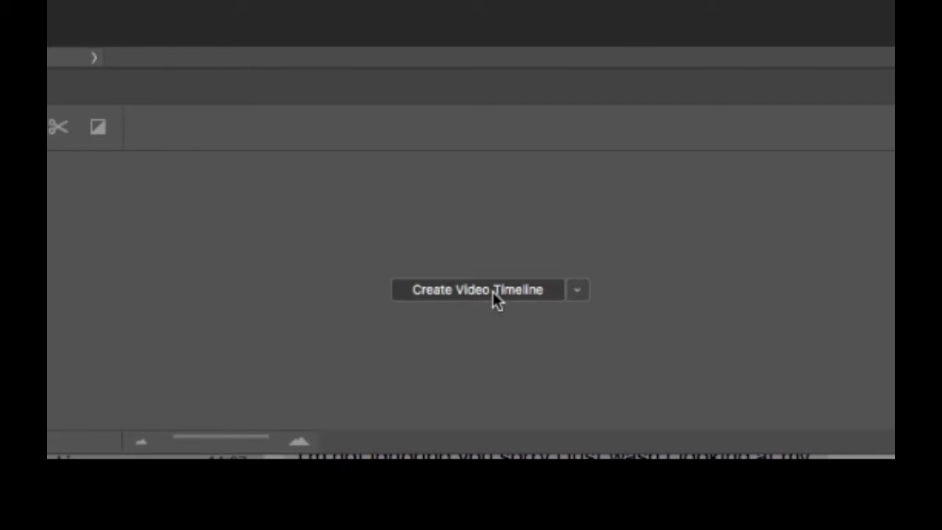
Review the timeline types, then create a video timeline with a track per layer
{"action": "left_click", "coordinate": [577, 289]}
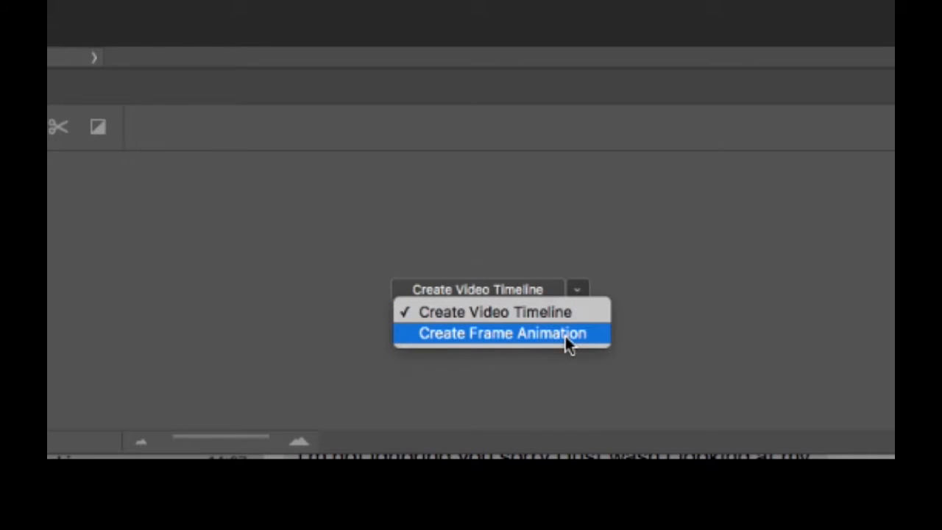
{"action": "mouse_move", "coordinate": [528, 331]}
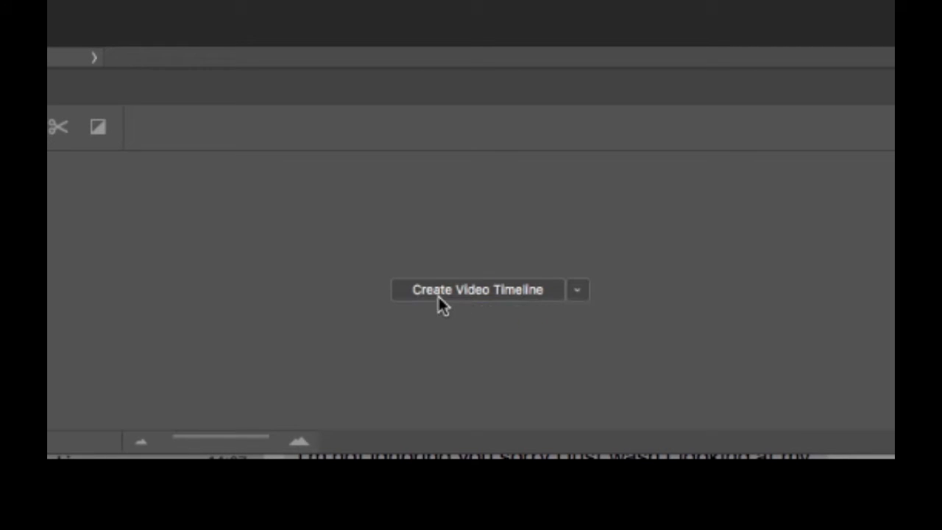
{"action": "mouse_move", "coordinate": [478, 294]}
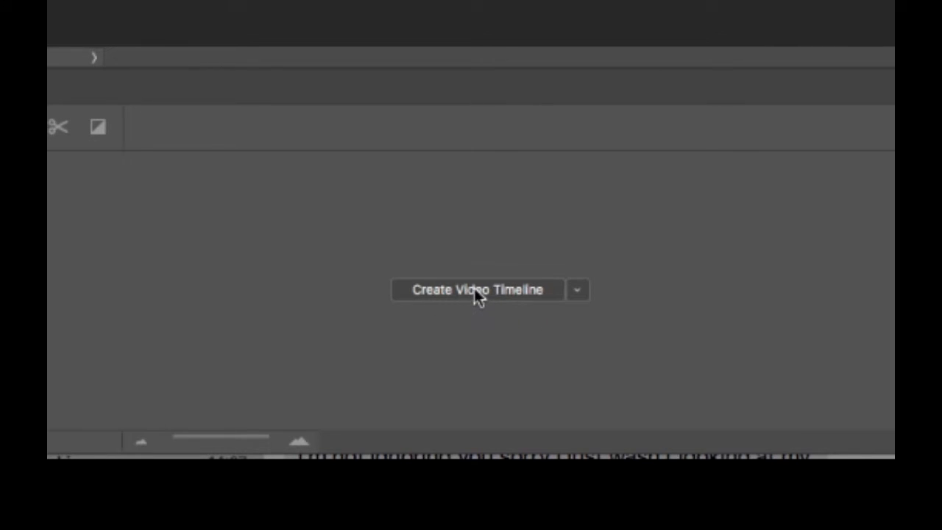
{"action": "left_click", "coordinate": [476, 288]}
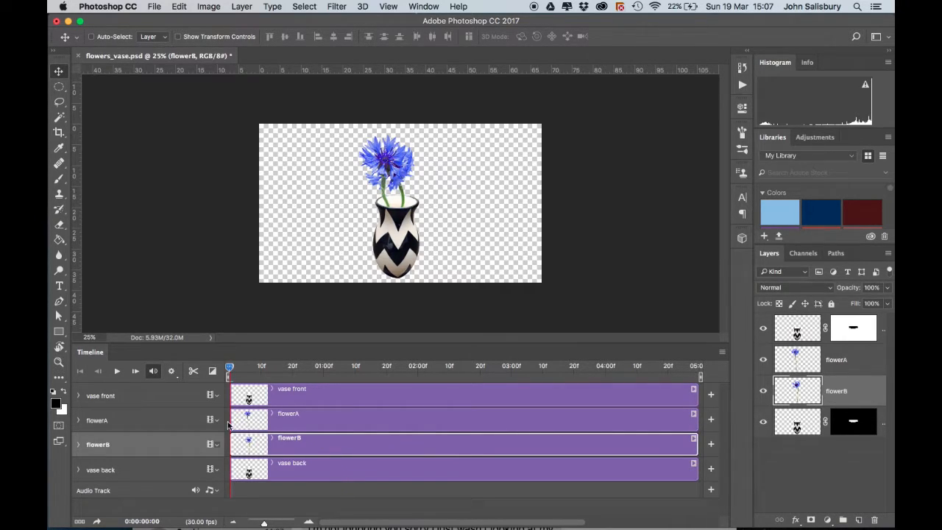
{"action": "mouse_move", "coordinate": [536, 395]}
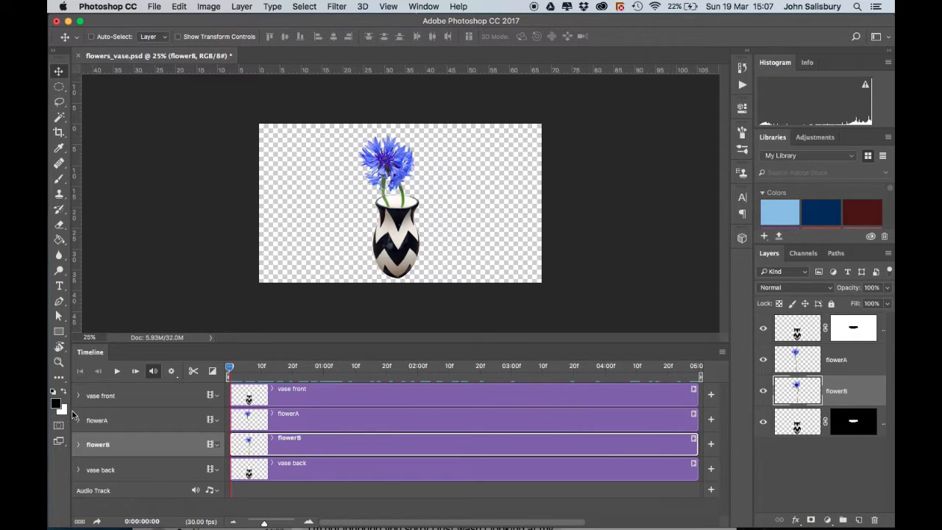
{"action": "mouse_move", "coordinate": [604, 355]}
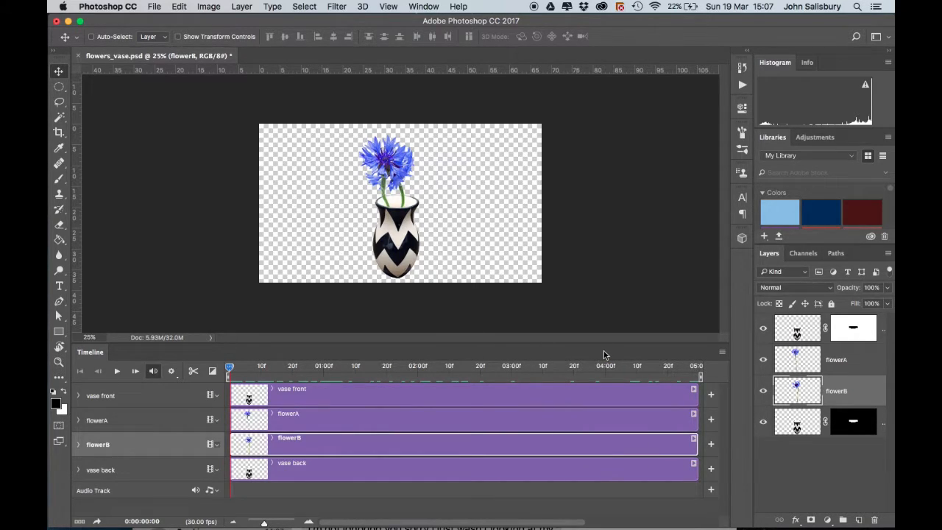
{"action": "mouse_move", "coordinate": [890, 349]}
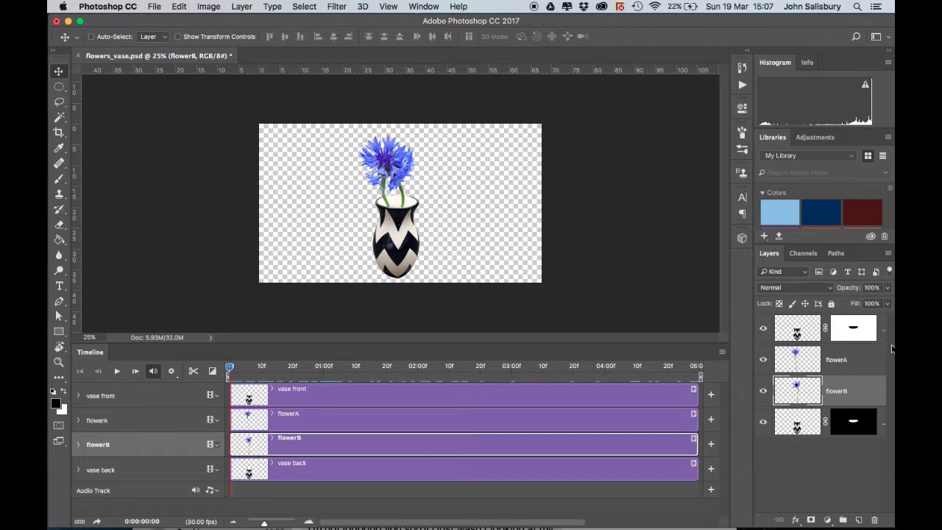
{"action": "left_click", "coordinate": [835, 359]}
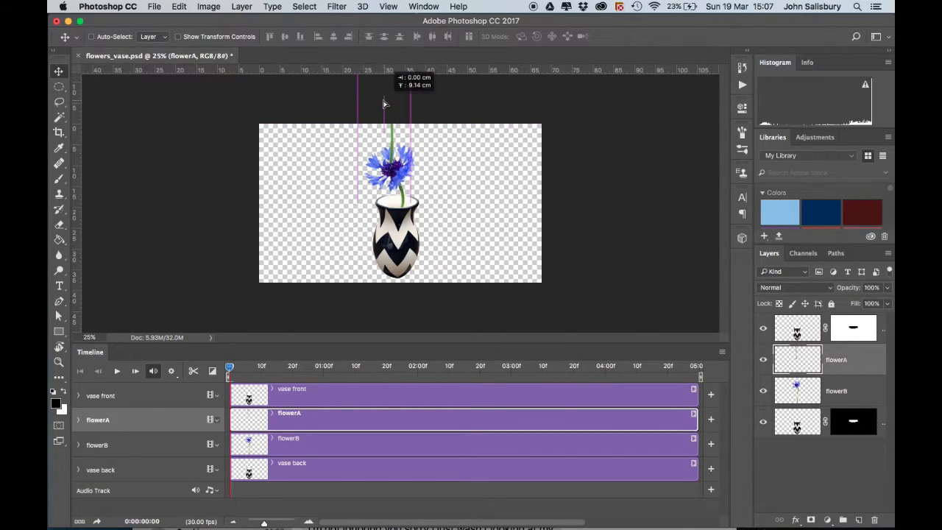
Drag the flowerA cornflower down so it sits back inside the vase
{"action": "left_click_drag", "start_coordinate": [383, 103], "coordinate": [382, 144]}
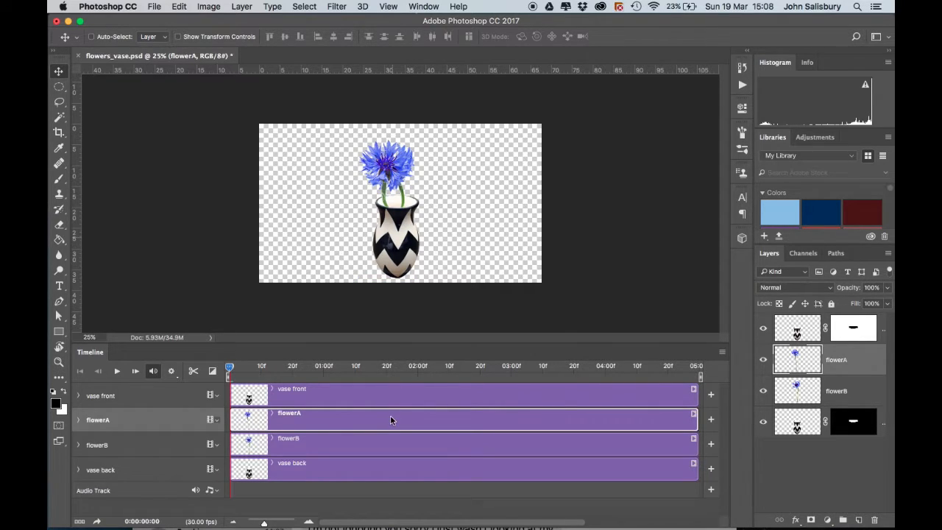
{"action": "mouse_move", "coordinate": [344, 418]}
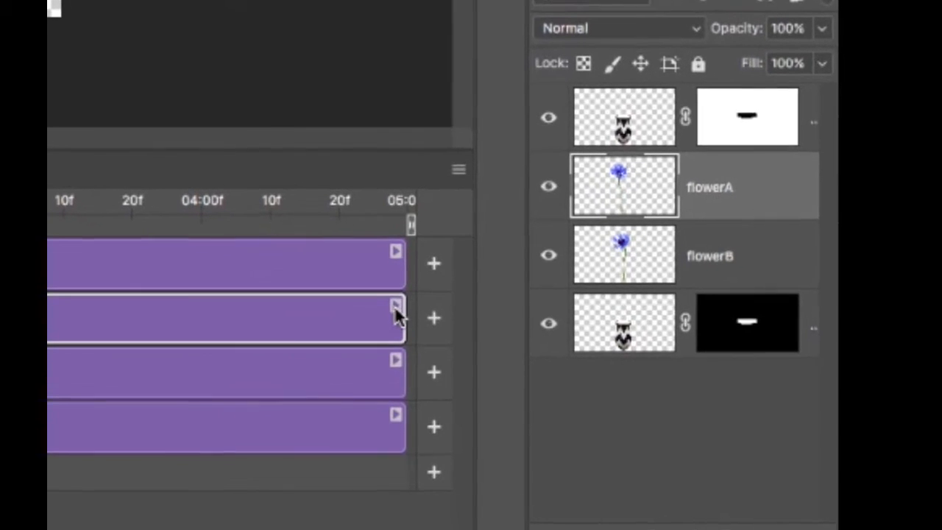
Give the flowerA clip Pan motion with Resize to Fill Canvas turned off
{"action": "left_click", "coordinate": [395, 307]}
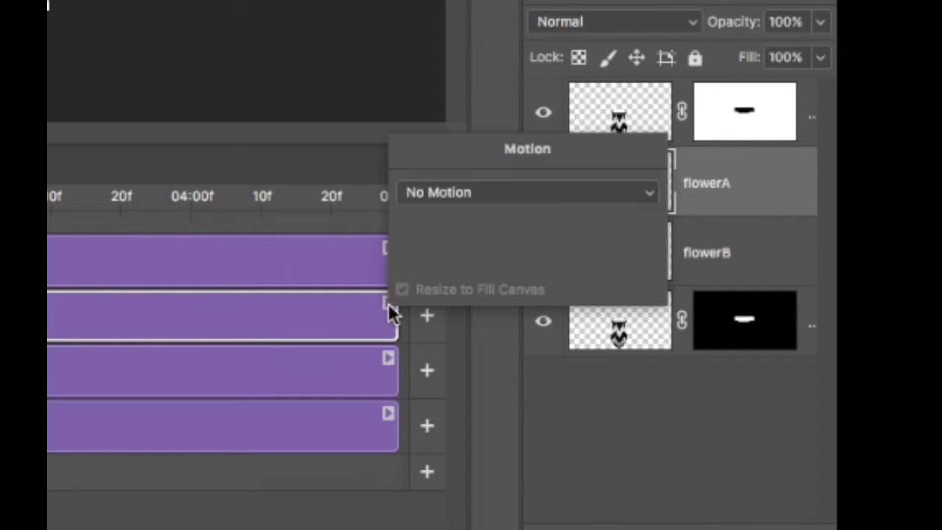
{"action": "mouse_move", "coordinate": [489, 124]}
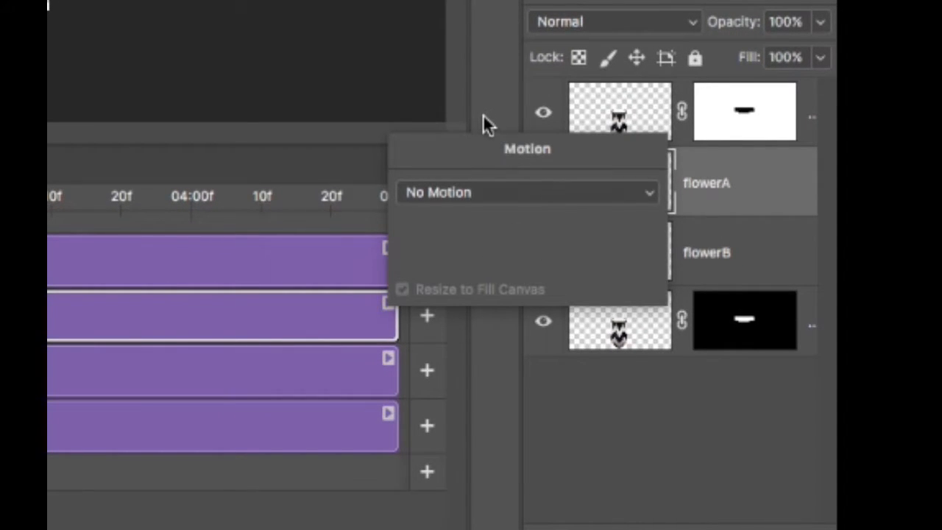
{"action": "mouse_move", "coordinate": [497, 192]}
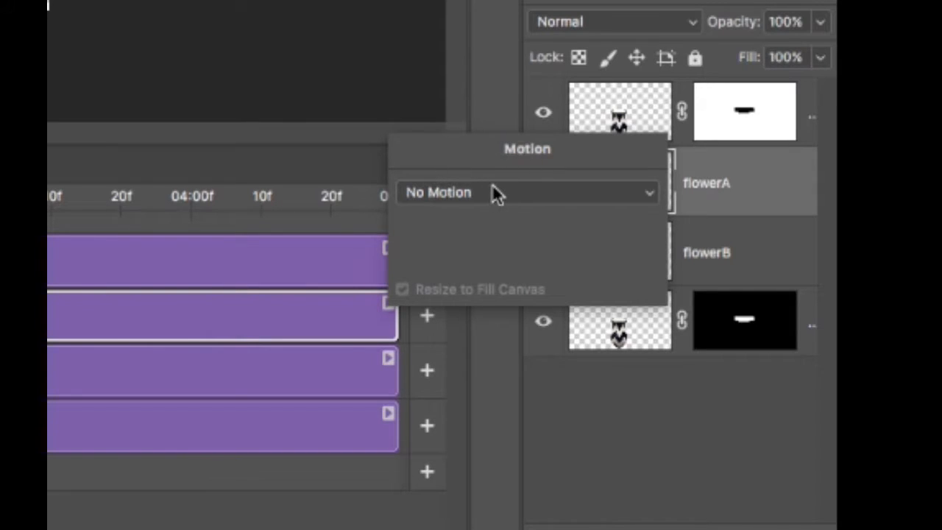
{"action": "left_click", "coordinate": [527, 191]}
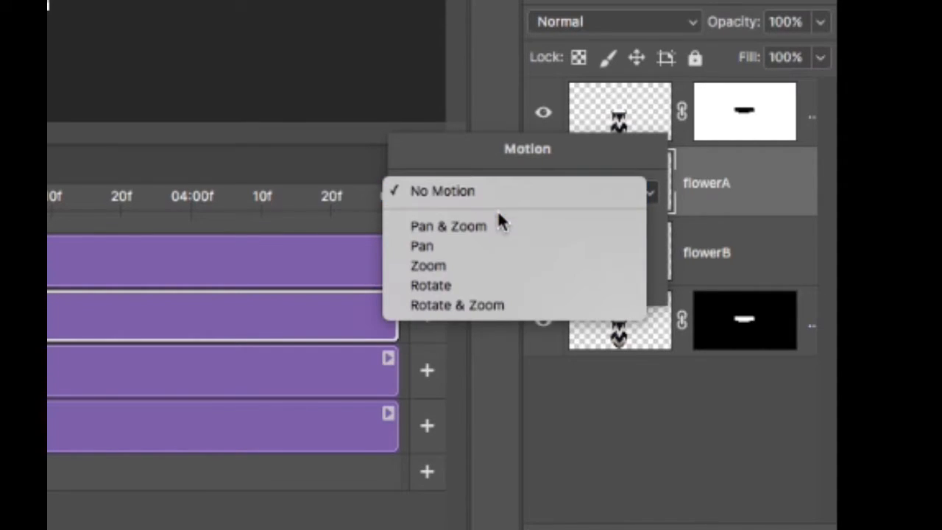
{"action": "mouse_move", "coordinate": [500, 246]}
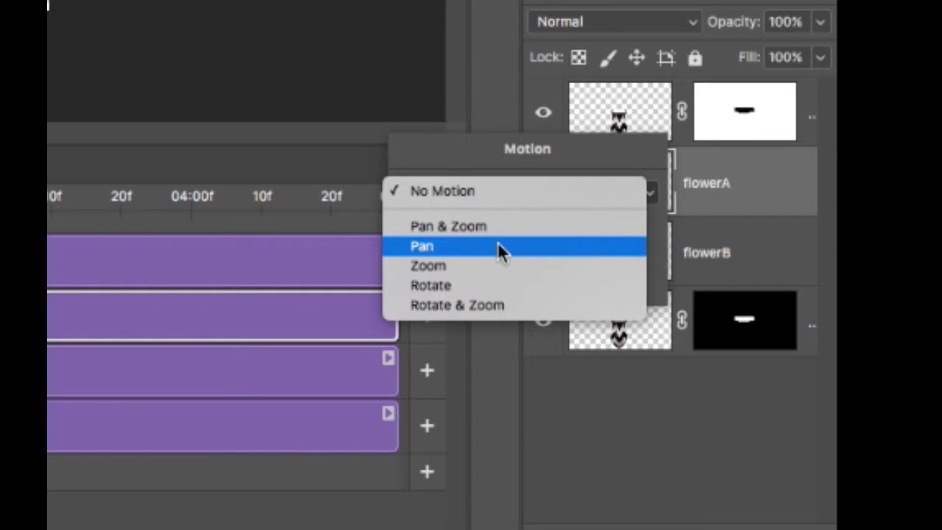
{"action": "left_click", "coordinate": [421, 246]}
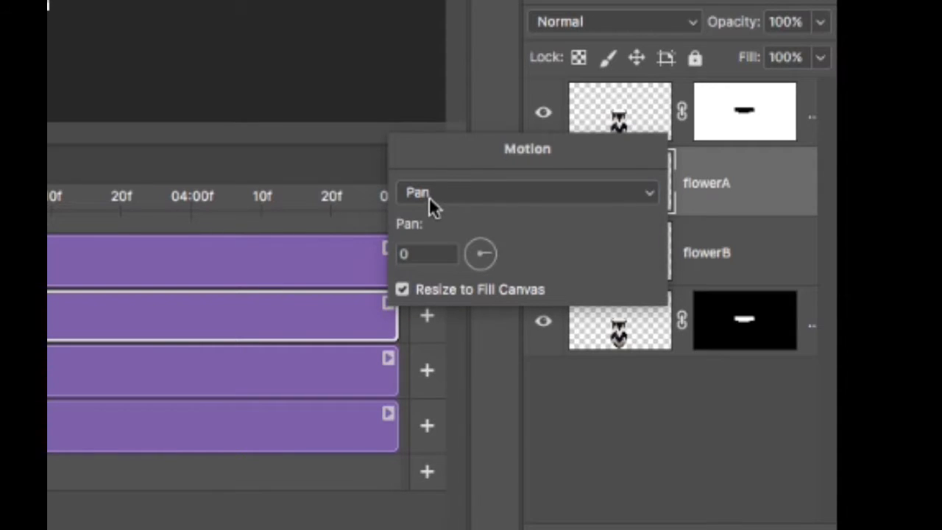
{"action": "mouse_move", "coordinate": [445, 302]}
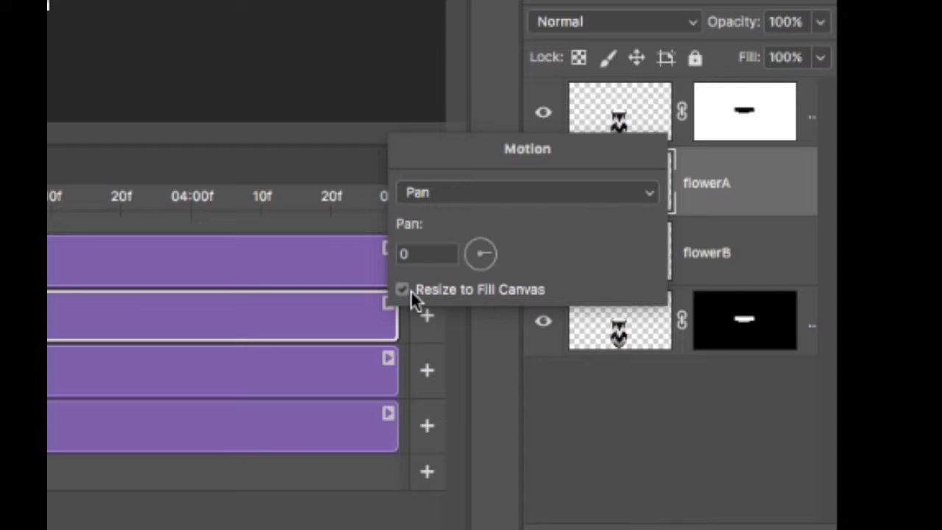
{"action": "left_click", "coordinate": [401, 289]}
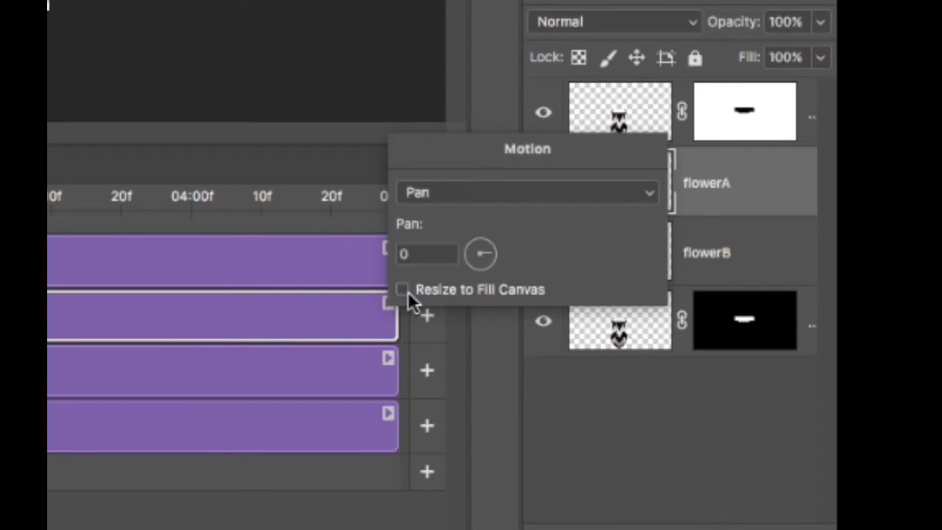
{"action": "mouse_move", "coordinate": [403, 288]}
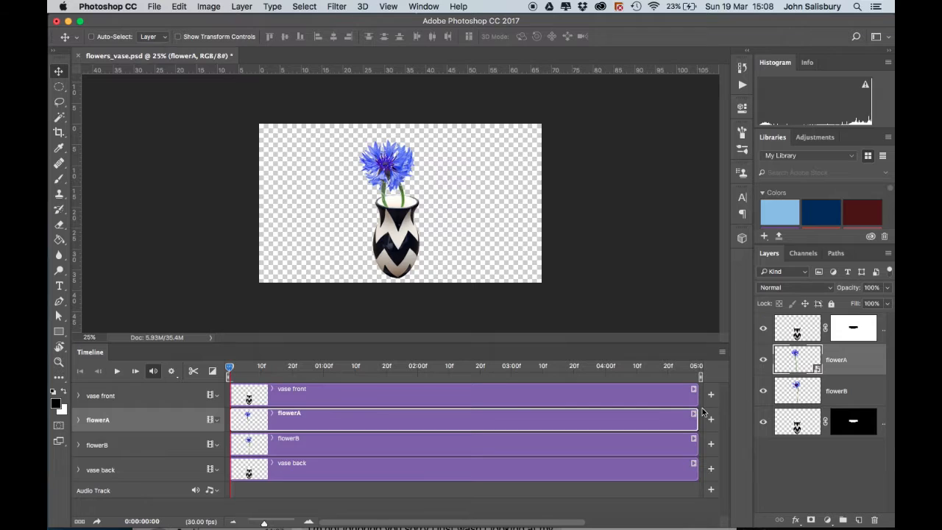
{"action": "mouse_move", "coordinate": [559, 415]}
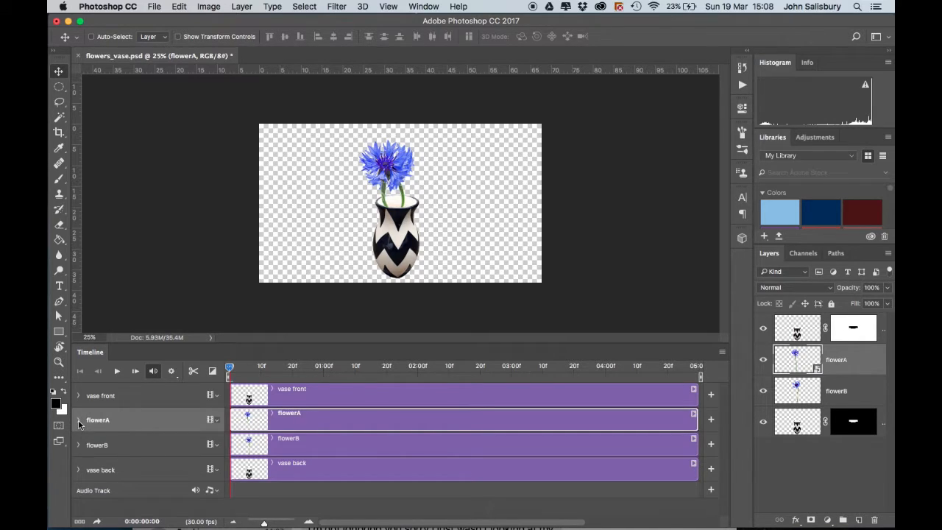
Expand the flowerA track to show its Transform, Opacity and Style properties
{"action": "left_click", "coordinate": [79, 419]}
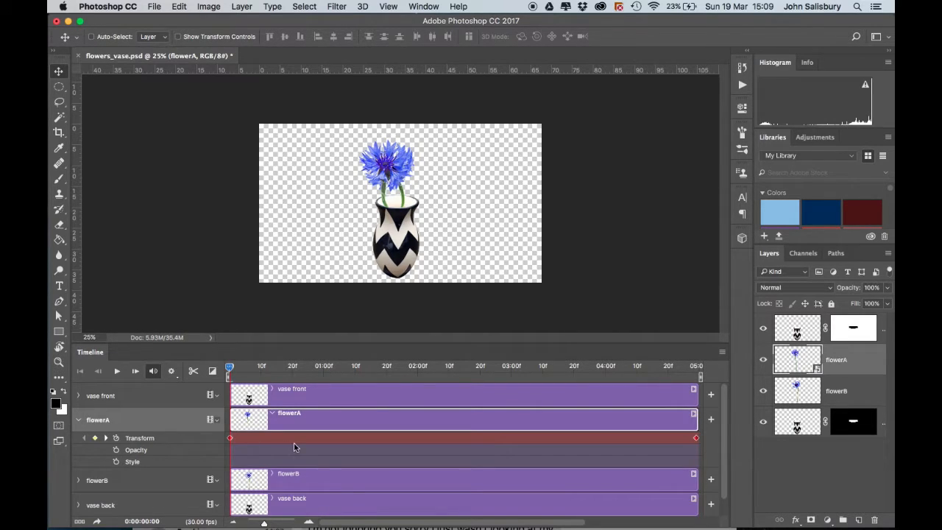
{"action": "mouse_move", "coordinate": [430, 431]}
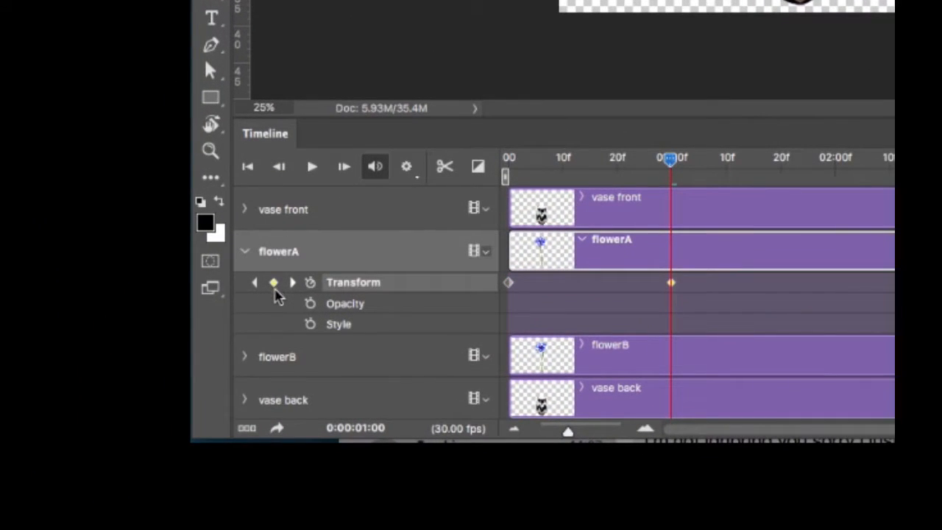
{"action": "mouse_move", "coordinate": [449, 292]}
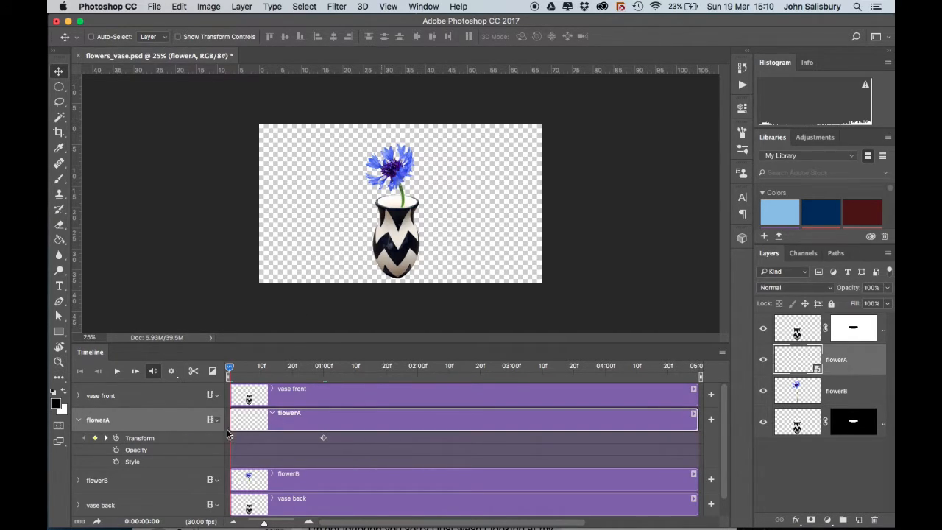
{"action": "mouse_move", "coordinate": [233, 436]}
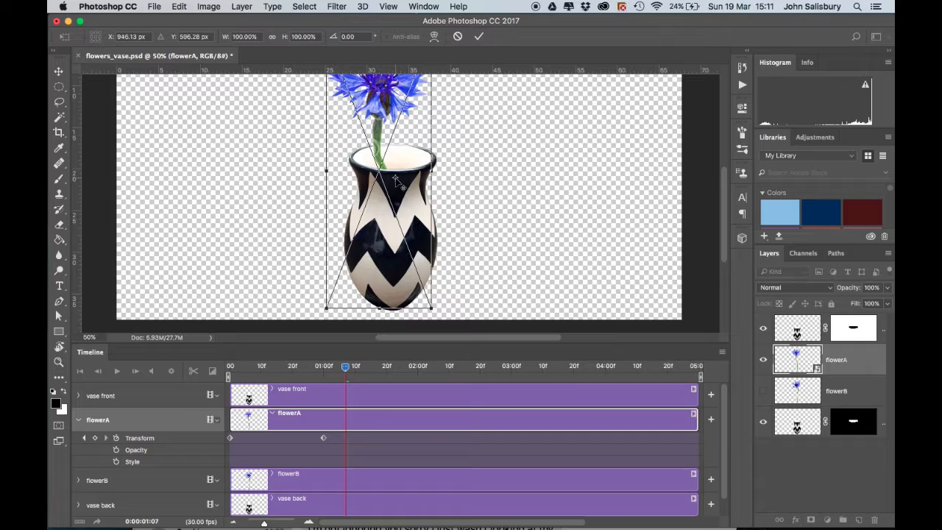
{"action": "mouse_move", "coordinate": [562, 282]}
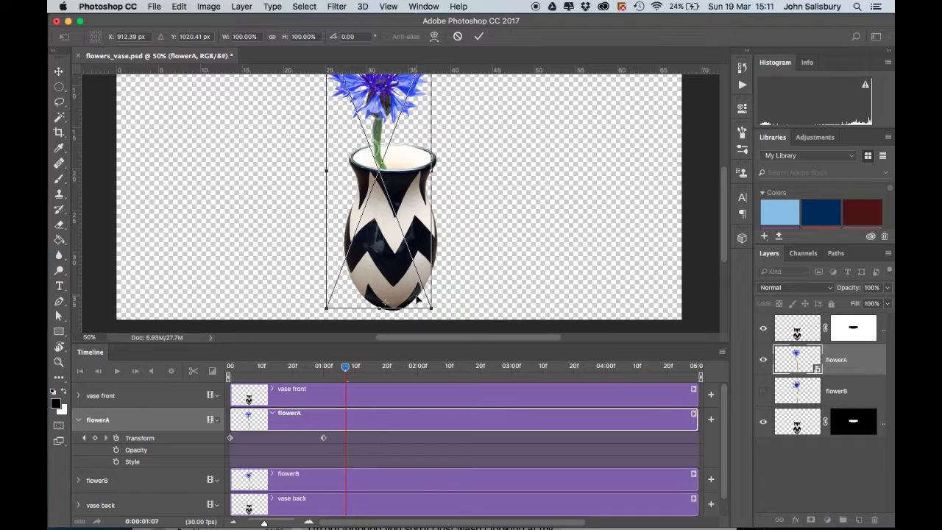
{"action": "mouse_move", "coordinate": [464, 115]}
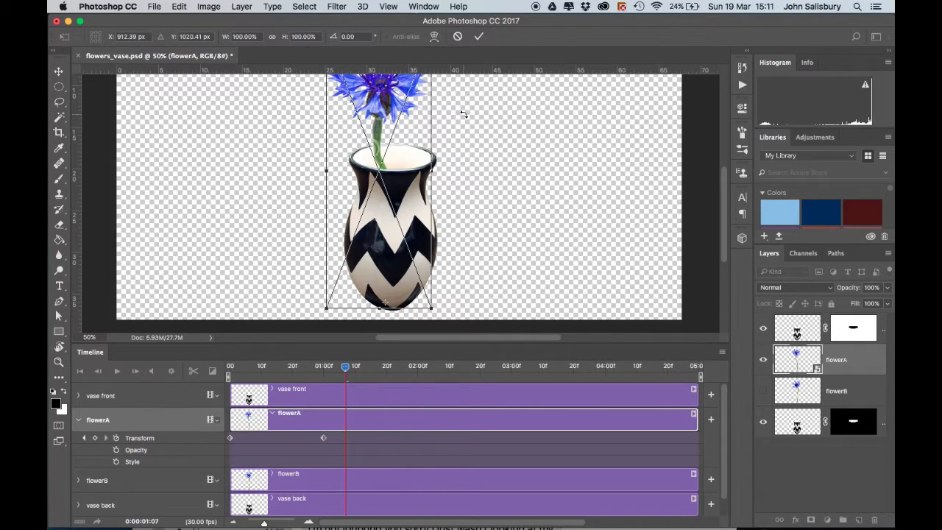
{"action": "mouse_move", "coordinate": [463, 121]}
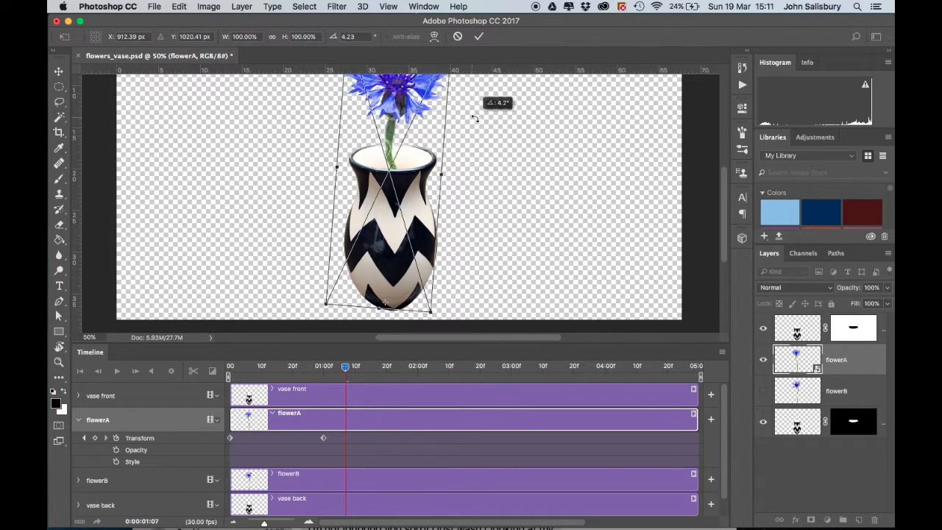
Rotate flowerA clockwise so it leans about 13.6° right in the vase
{"action": "left_click_drag", "start_coordinate": [474, 118], "coordinate": [503, 132]}
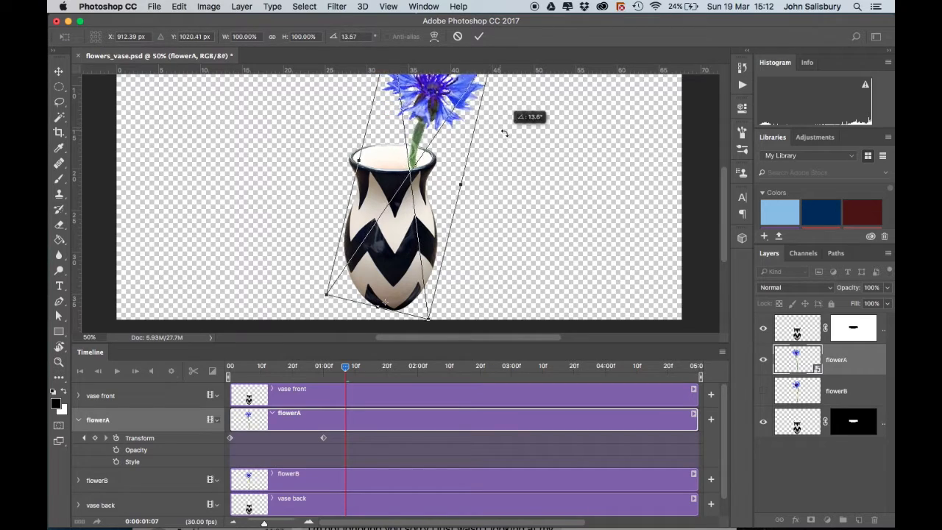
{"action": "left_click_drag", "start_coordinate": [503, 132], "coordinate": [518, 142]}
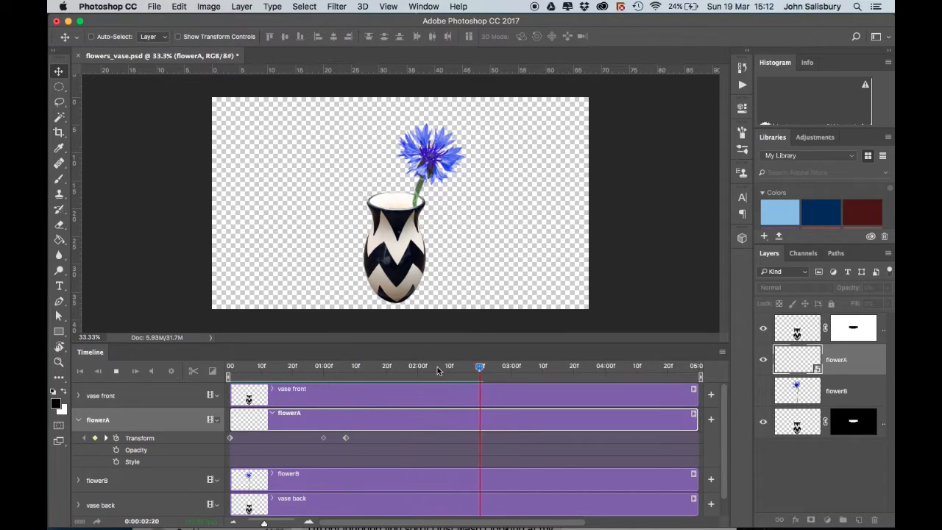
Move flowerA's Transform keyframe from the one-second mark to 1:07
{"action": "left_click", "coordinate": [233, 364]}
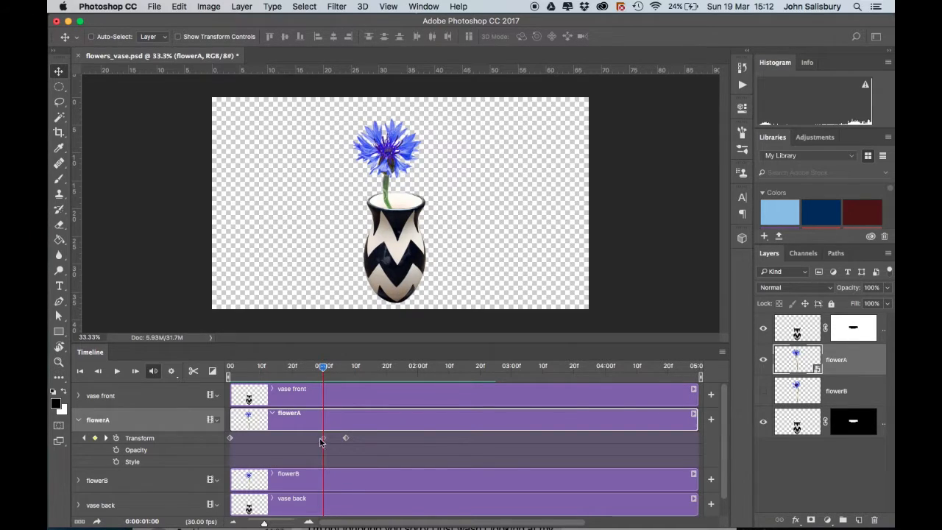
{"action": "left_click", "coordinate": [323, 438]}
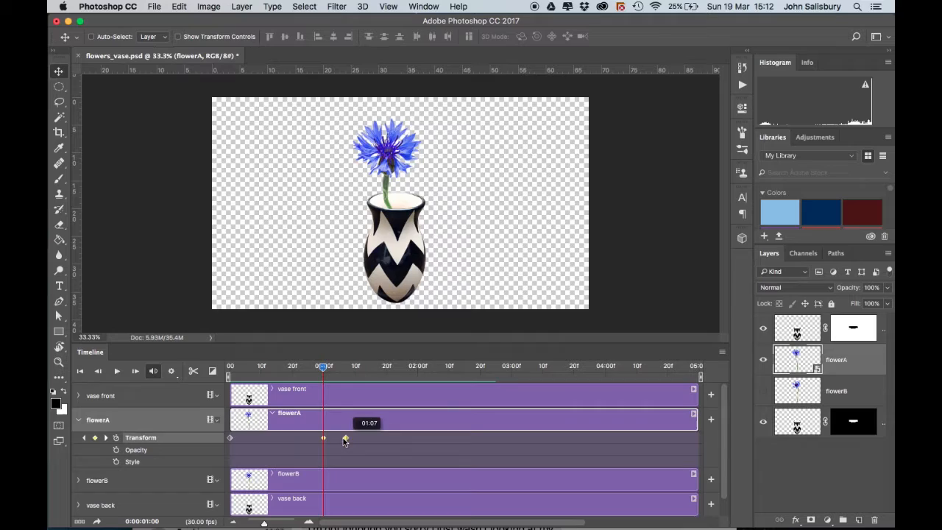
{"action": "left_click_drag", "start_coordinate": [344, 439], "coordinate": [322, 438]}
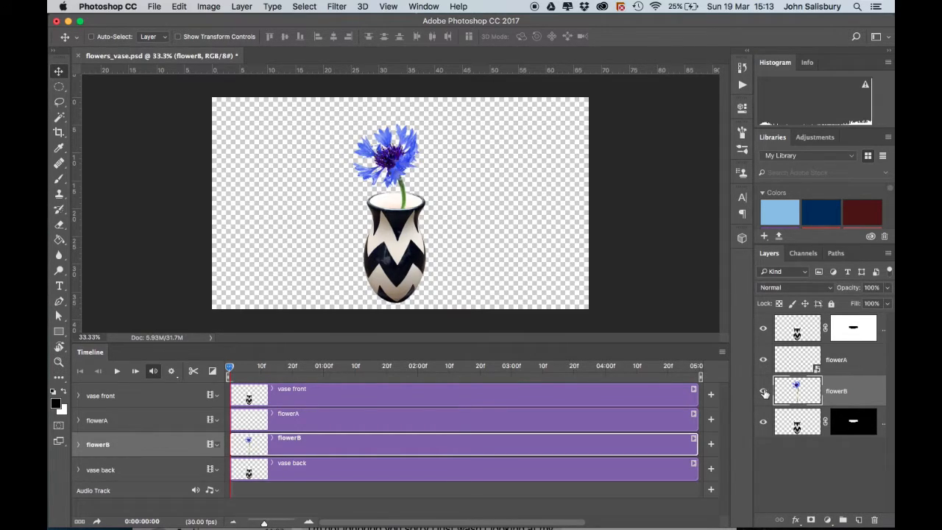
{"action": "mouse_move", "coordinate": [762, 392]}
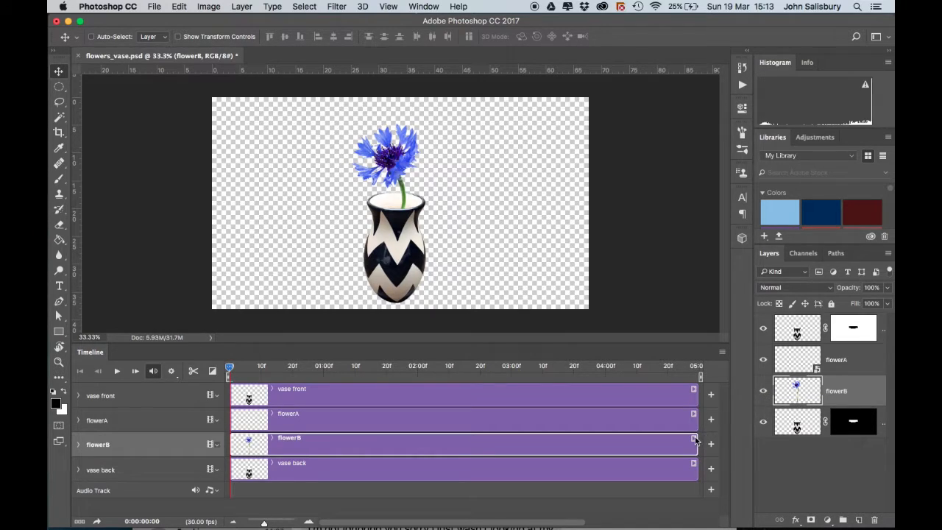
{"action": "mouse_move", "coordinate": [680, 443]}
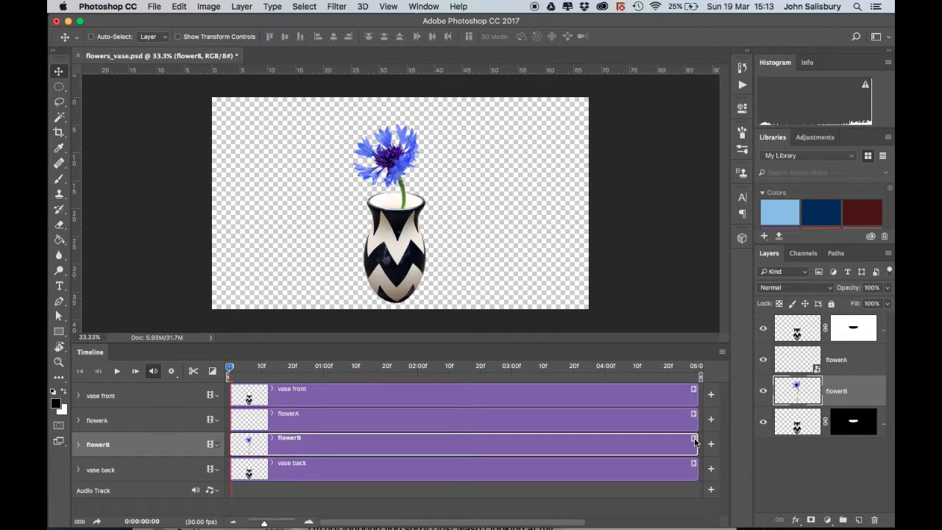
Set the flowerB clip's motion to Pan and expand its property tracks
{"action": "left_click", "coordinate": [694, 445]}
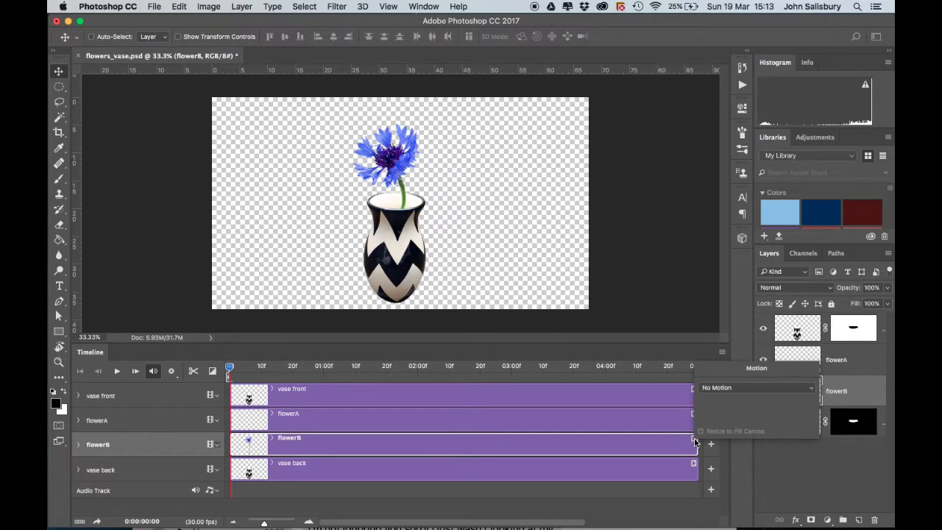
{"action": "mouse_move", "coordinate": [690, 455]}
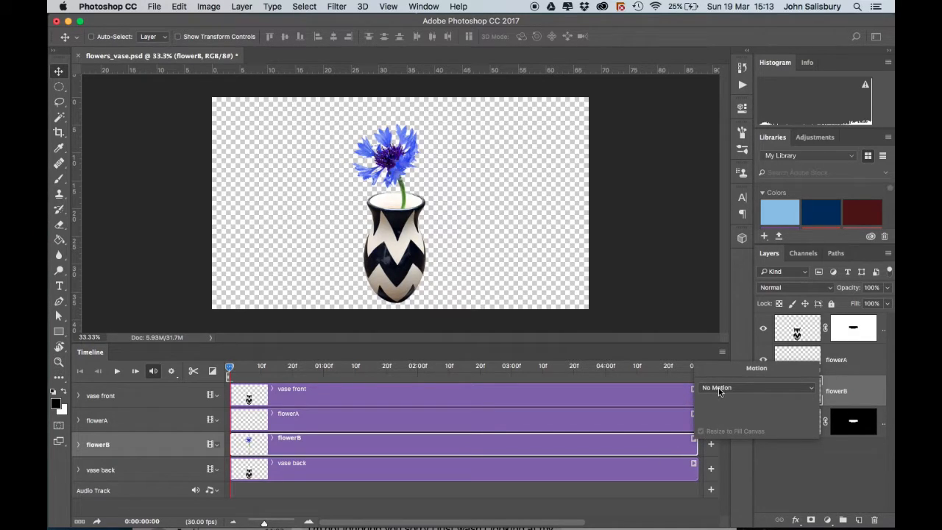
{"action": "left_click", "coordinate": [753, 387]}
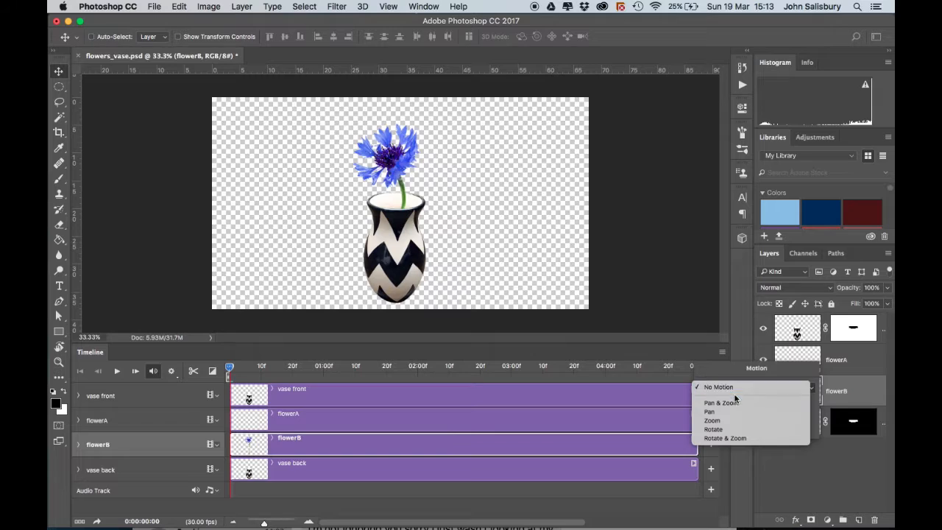
{"action": "left_click", "coordinate": [709, 412]}
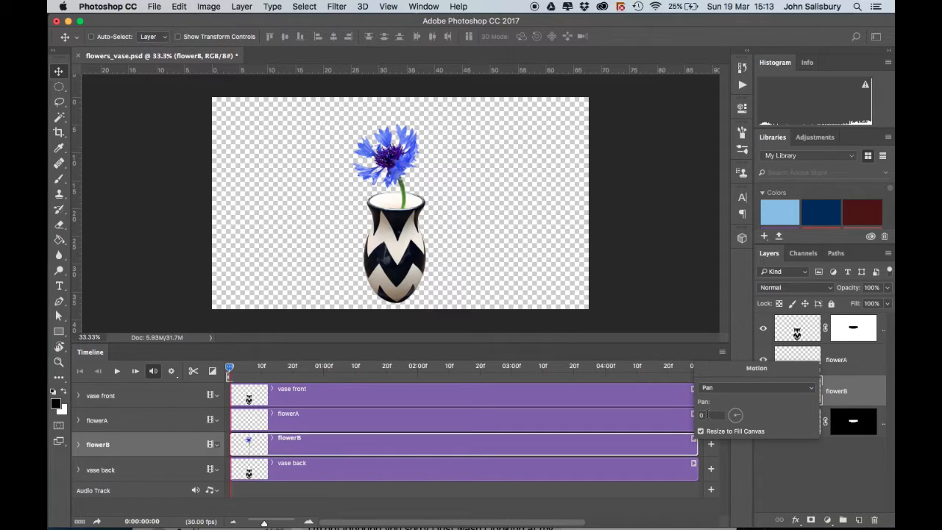
{"action": "mouse_move", "coordinate": [698, 436]}
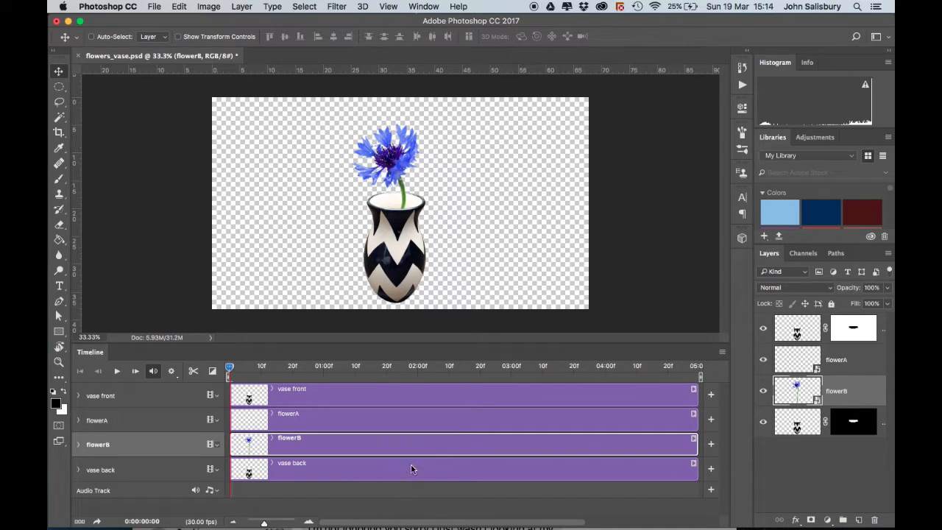
{"action": "left_click", "coordinate": [78, 444]}
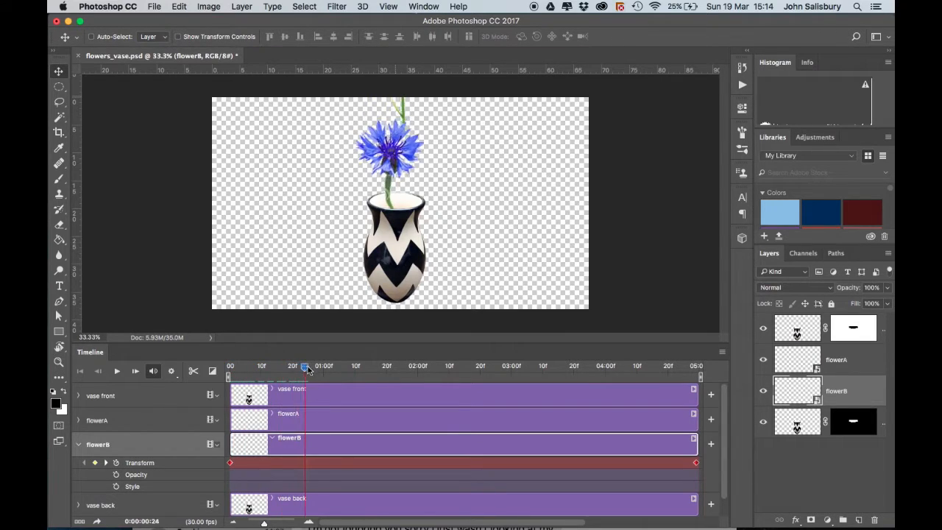
At about 1 second, lower flowerB into the vase, then move the playhead toward 1:18
{"action": "left_click_drag", "start_coordinate": [303, 365], "coordinate": [322, 365]}
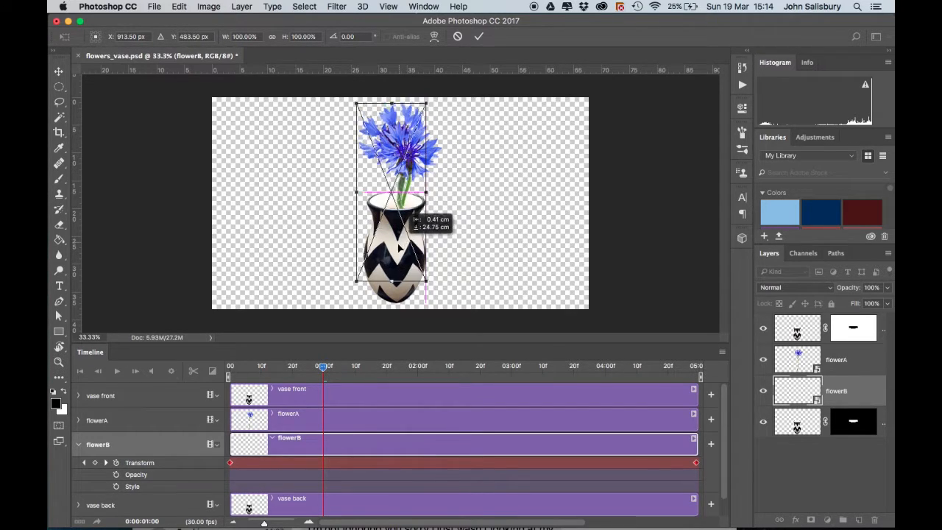
{"action": "left_click_drag", "start_coordinate": [400, 250], "coordinate": [375, 262]}
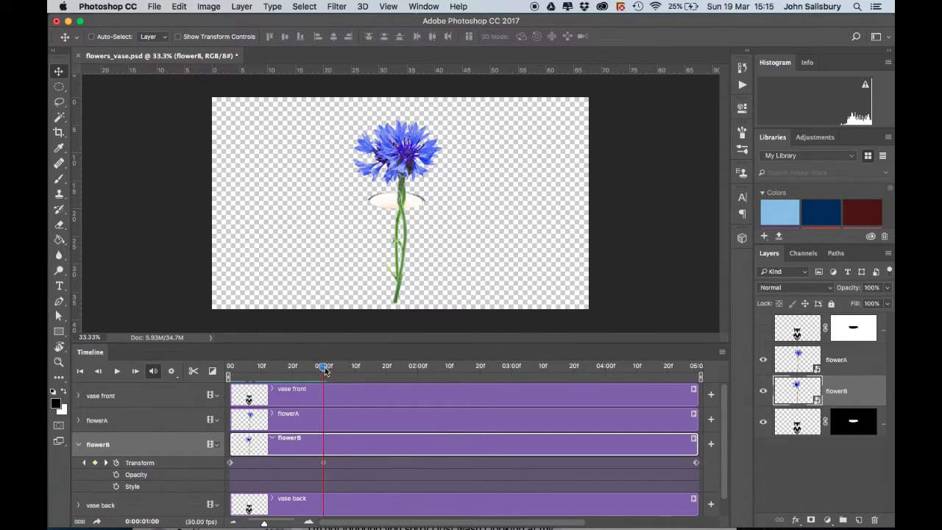
{"action": "left_click_drag", "start_coordinate": [323, 365], "coordinate": [386, 365]}
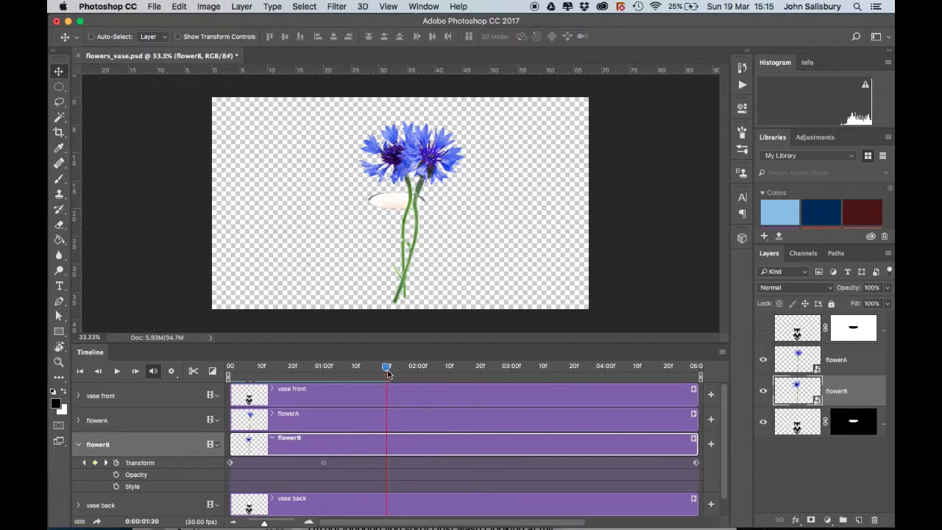
{"action": "left_click_drag", "start_coordinate": [386, 365], "coordinate": [380, 364]}
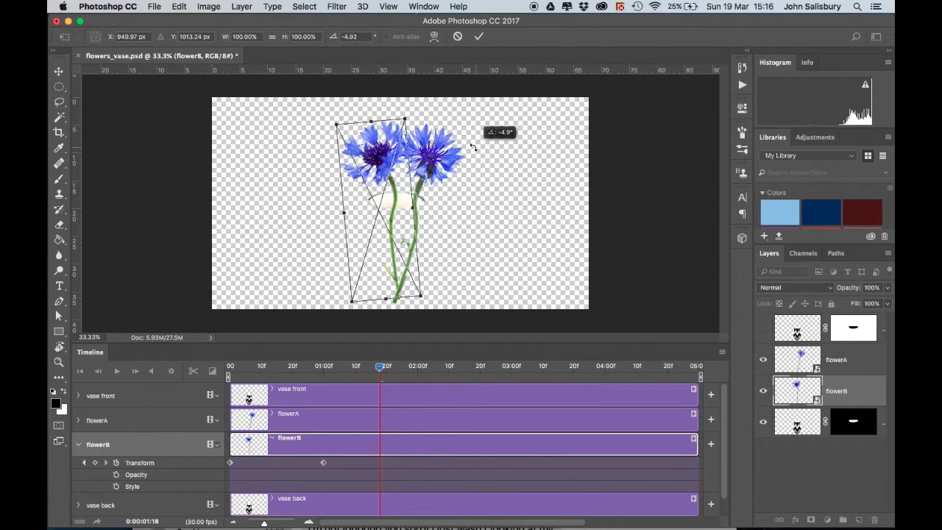
Rotate flowerB a few degrees left so it settles tilted in the vase
{"action": "left_click_drag", "start_coordinate": [473, 146], "coordinate": [470, 138]}
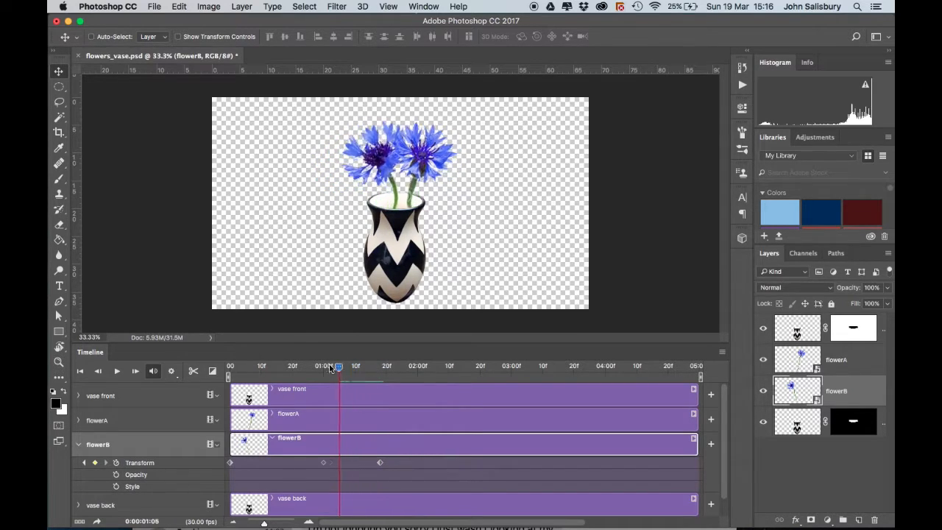
{"action": "left_click_drag", "start_coordinate": [339, 365], "coordinate": [298, 365]}
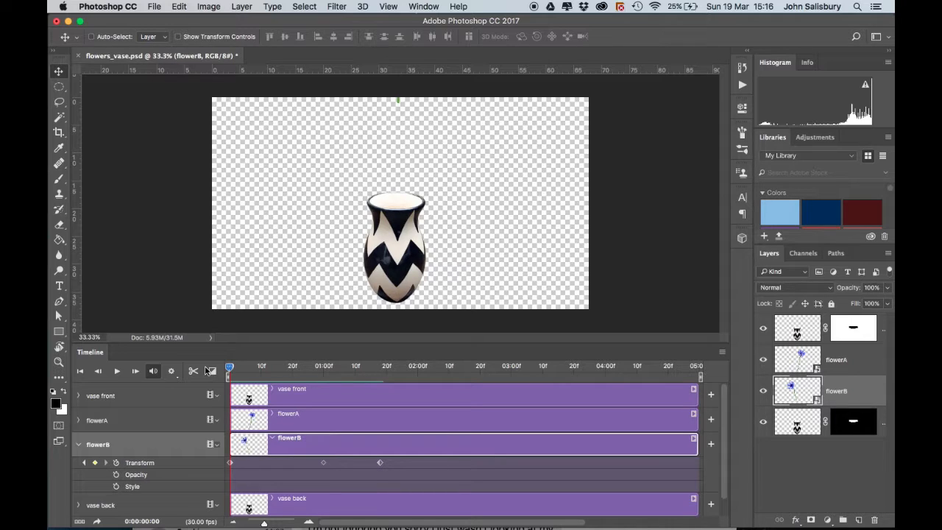
{"action": "left_click", "coordinate": [116, 371]}
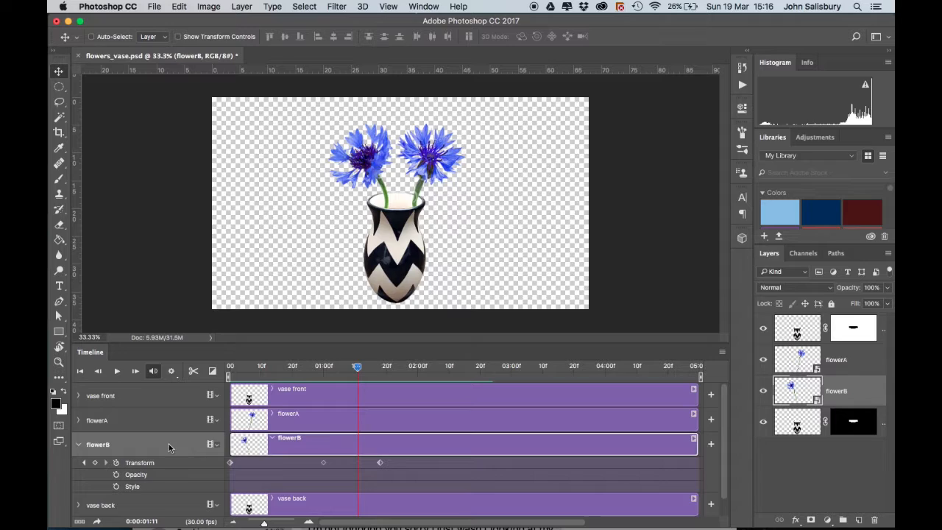
{"action": "left_click", "coordinate": [78, 444]}
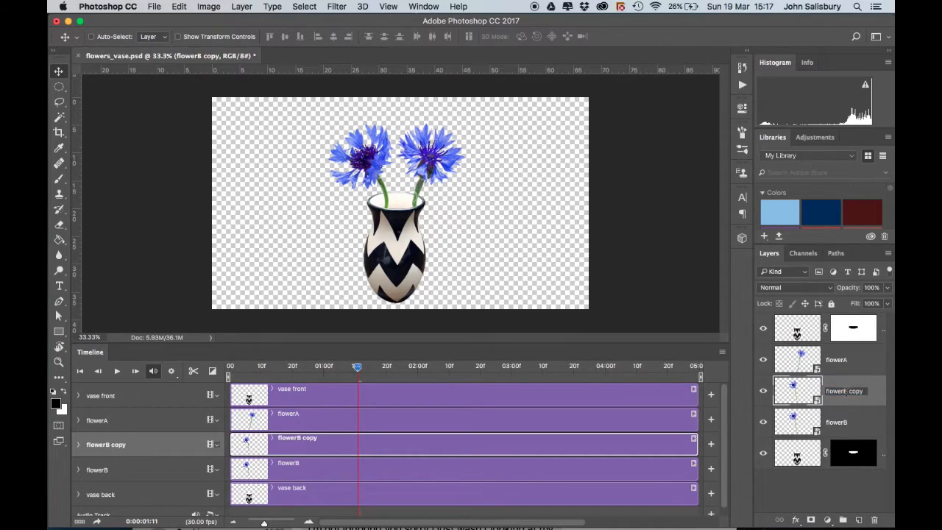
Rename the duplicated flowerB copy layer to flowerC
{"action": "double_click", "coordinate": [845, 392]}
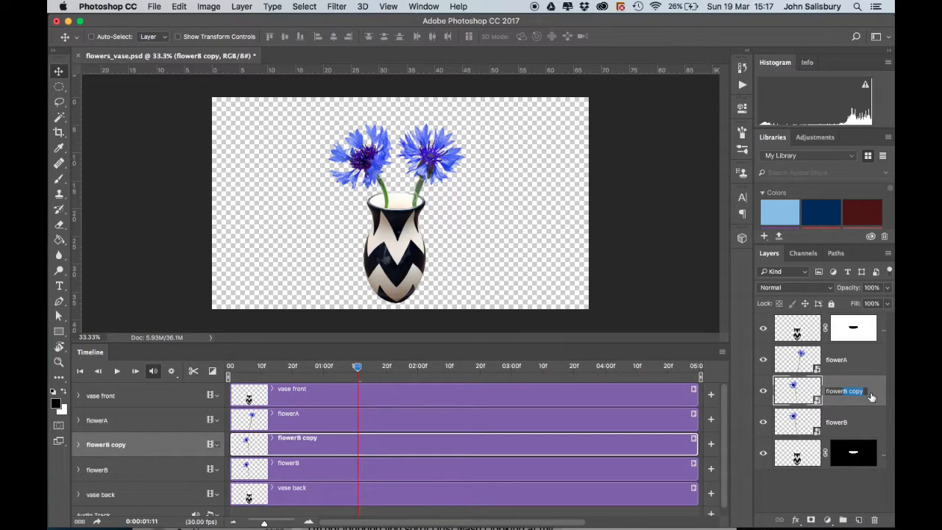
{"action": "double_click", "coordinate": [845, 391]}
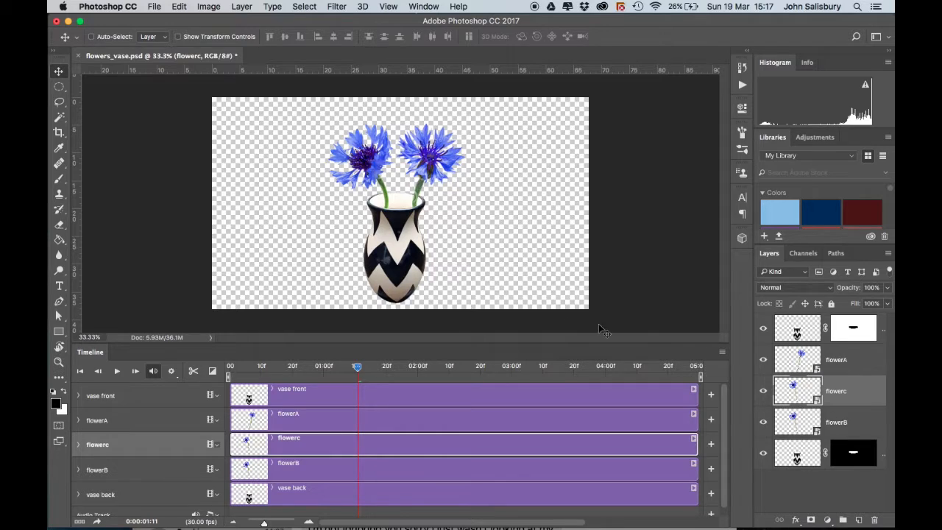
{"action": "mouse_move", "coordinate": [388, 367]}
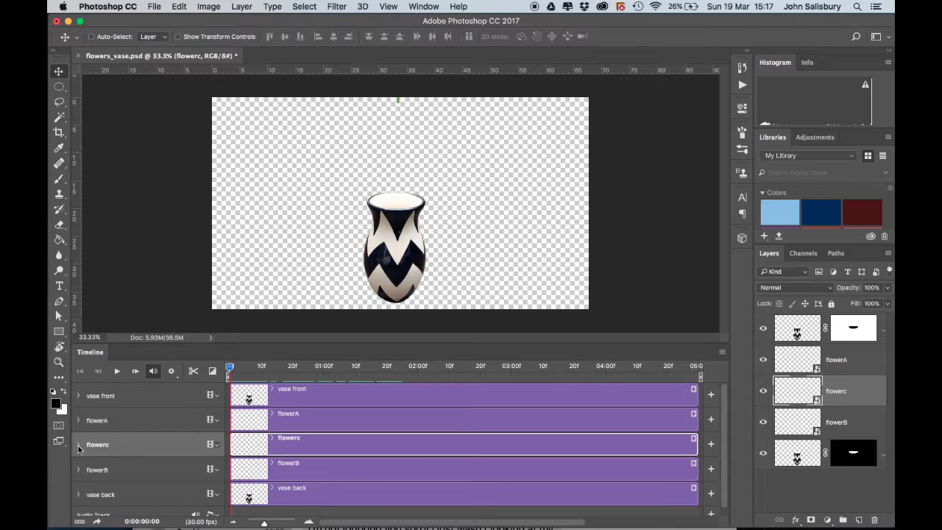
At 1:18, move and rotate flowerC upright into the vase beside the others, then return to frame 0
{"action": "left_click", "coordinate": [79, 445]}
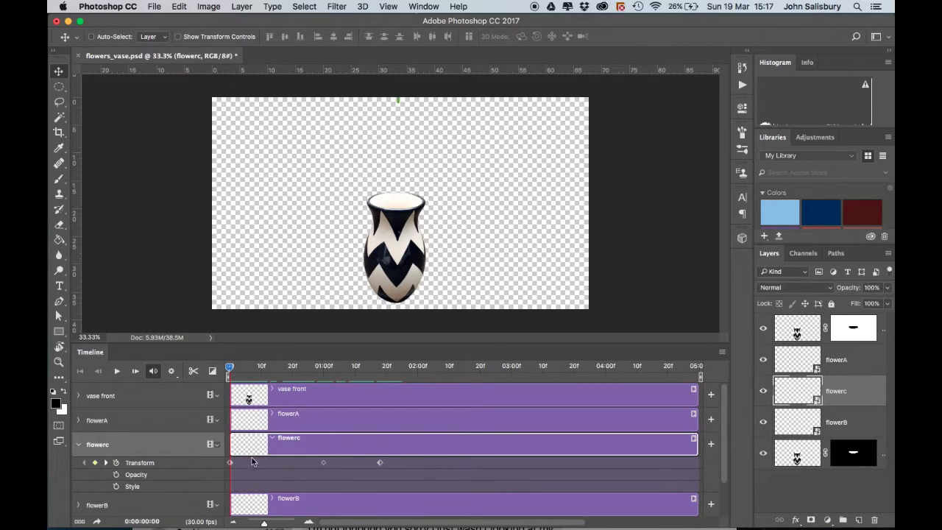
{"action": "left_click", "coordinate": [287, 365]}
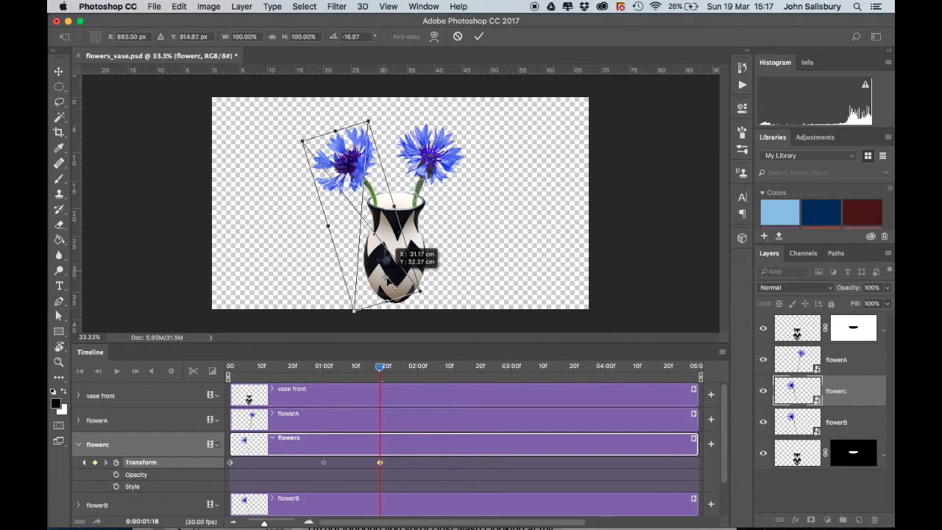
{"action": "left_click_drag", "start_coordinate": [390, 272], "coordinate": [400, 302]}
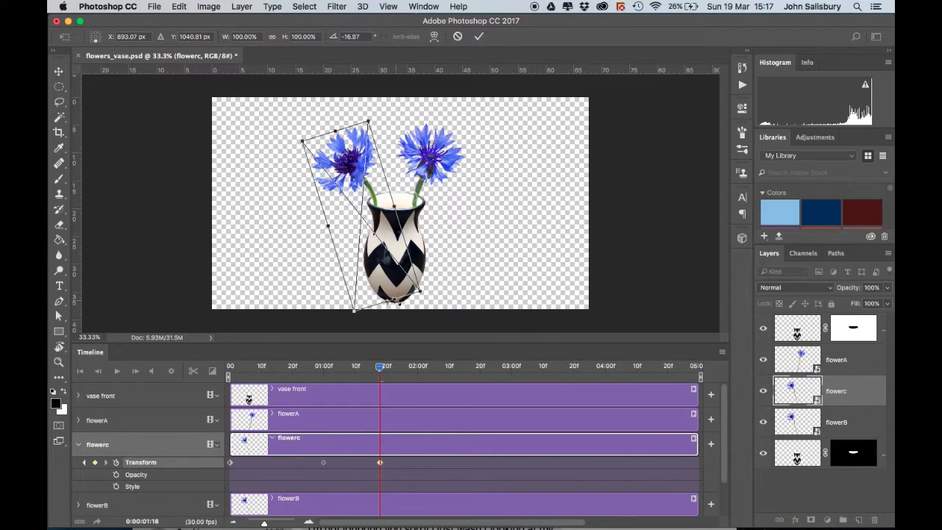
{"action": "left_click_drag", "start_coordinate": [368, 125], "coordinate": [388, 112]}
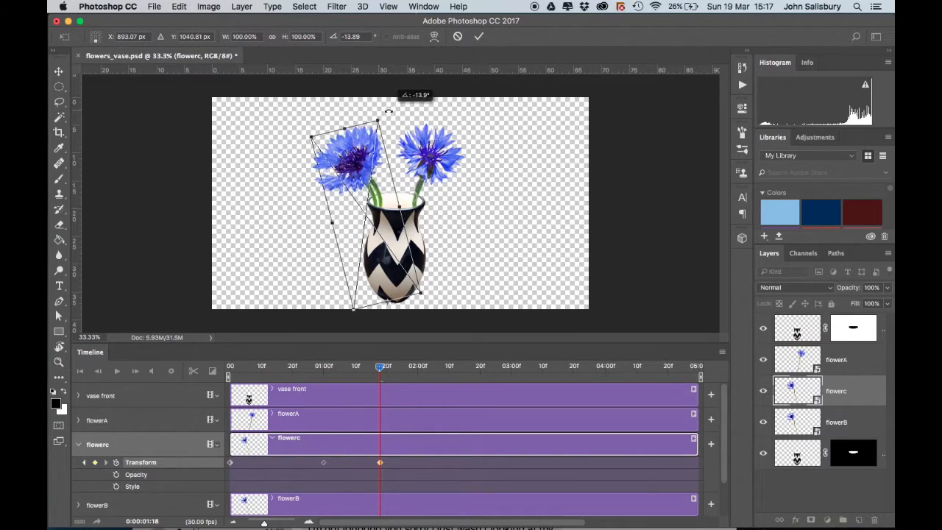
{"action": "left_click_drag", "start_coordinate": [377, 111], "coordinate": [420, 110]}
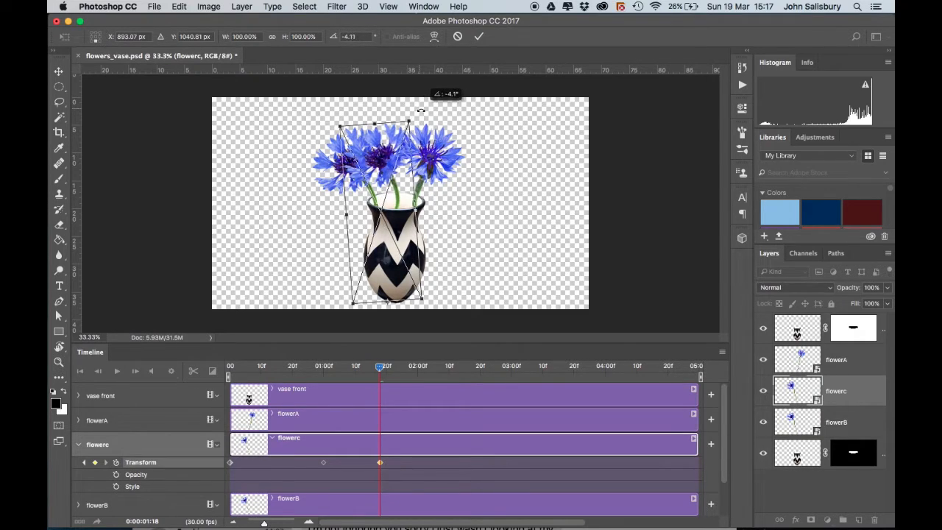
{"action": "left_click_drag", "start_coordinate": [420, 112], "coordinate": [424, 112]}
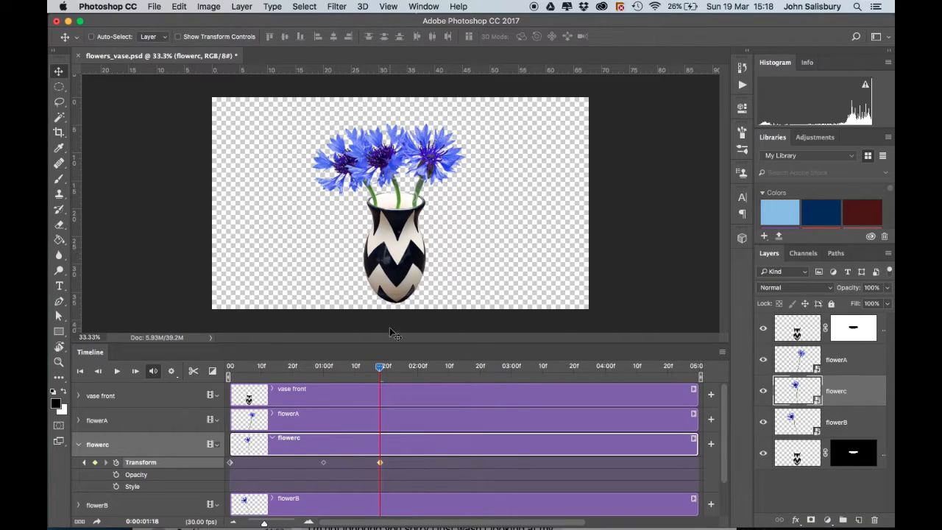
{"action": "left_click_drag", "start_coordinate": [382, 365], "coordinate": [296, 365]}
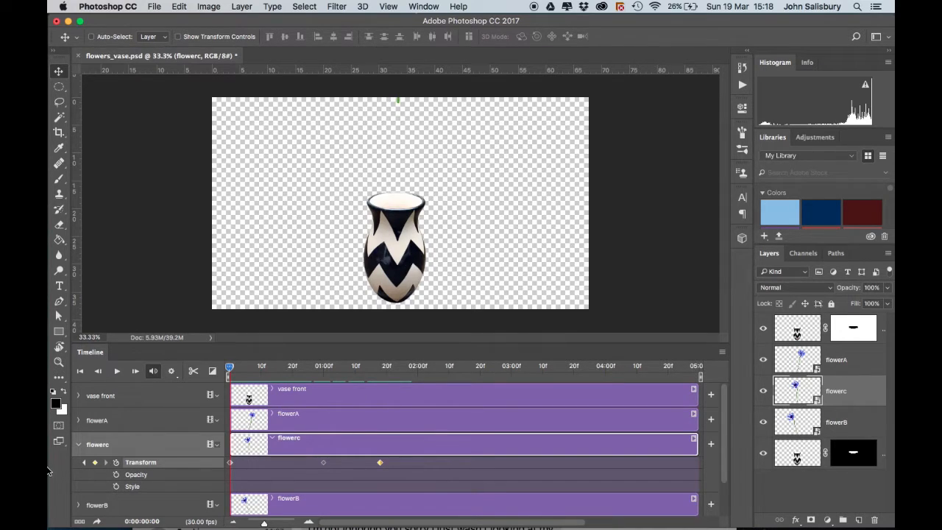
Collapse flowerC's track and shift the flowerB and flowerC clips to start later
{"action": "left_click", "coordinate": [78, 444]}
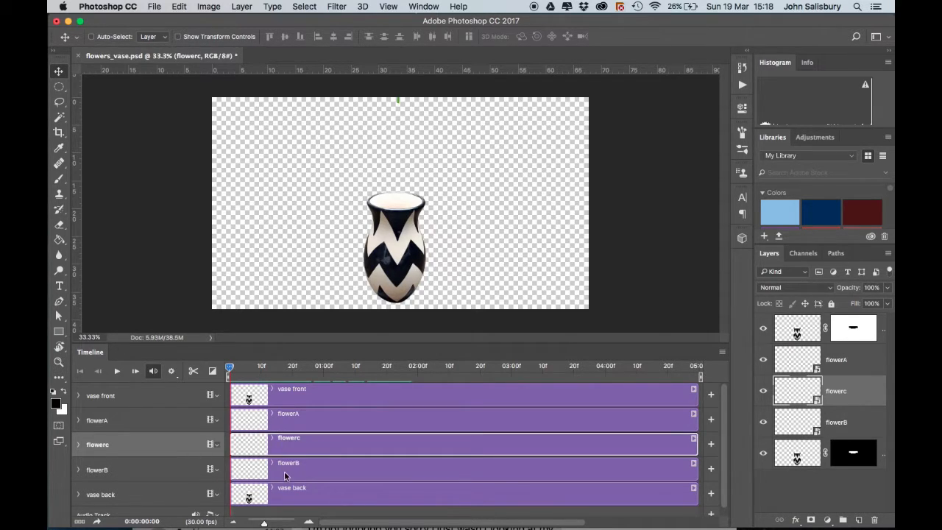
{"action": "left_click", "coordinate": [289, 469]}
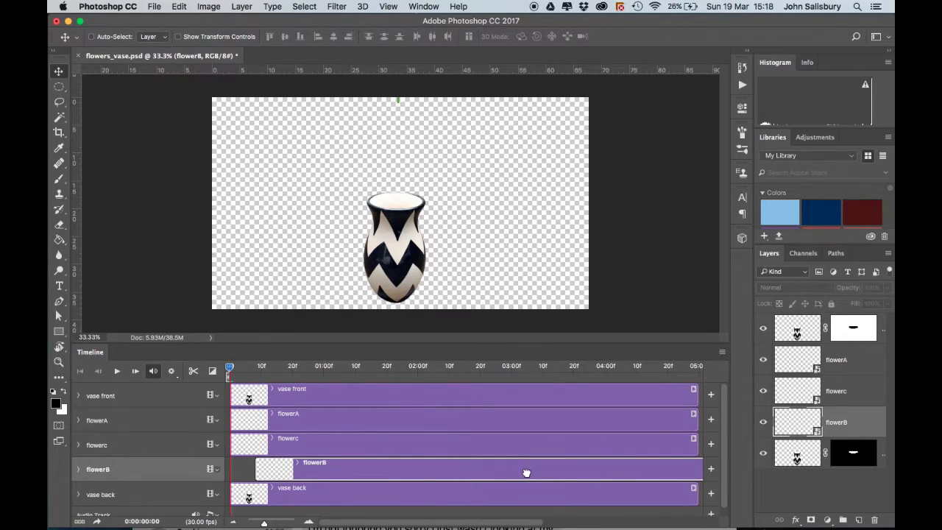
{"action": "mouse_move", "coordinate": [450, 456]}
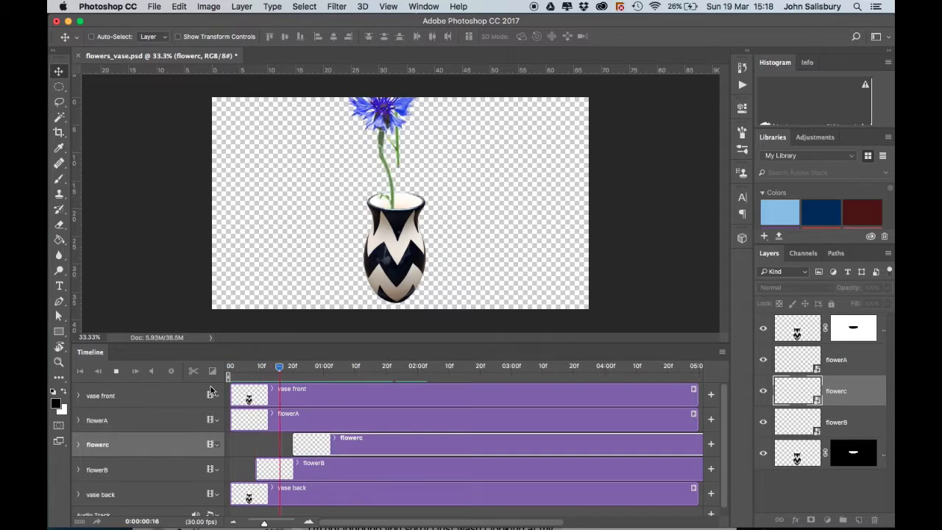
{"action": "left_click", "coordinate": [470, 365]}
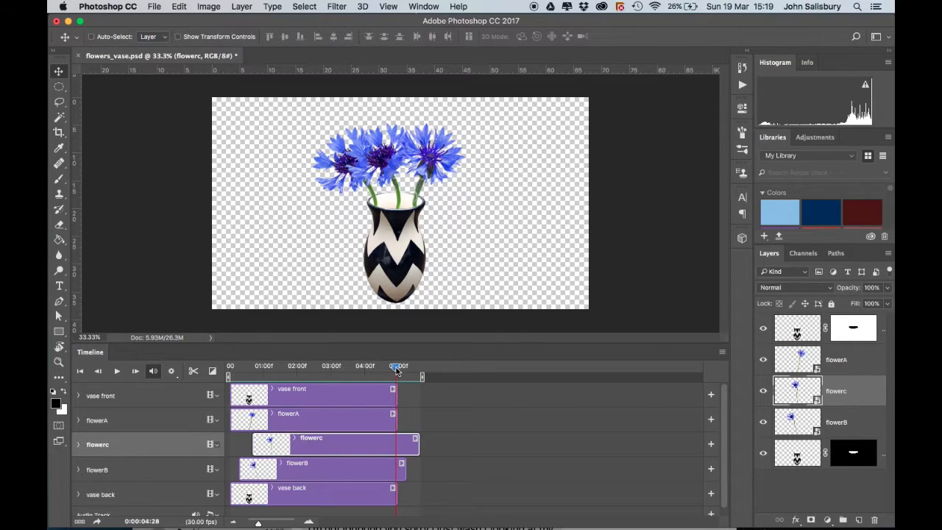
Trim the flowerC and flowerB clip ends so all clips finish together at 05:00f
{"action": "left_click_drag", "start_coordinate": [398, 365], "coordinate": [409, 365]}
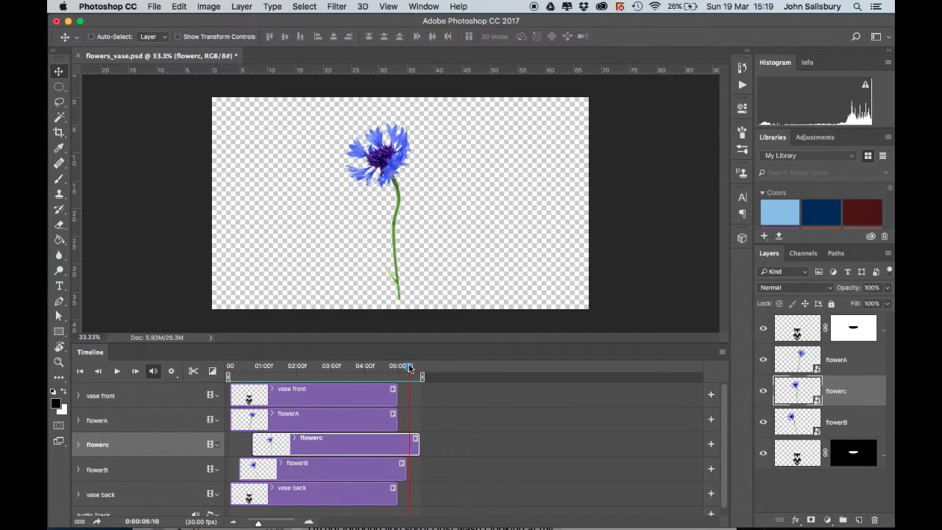
{"action": "left_click_drag", "start_coordinate": [409, 377], "coordinate": [395, 377]}
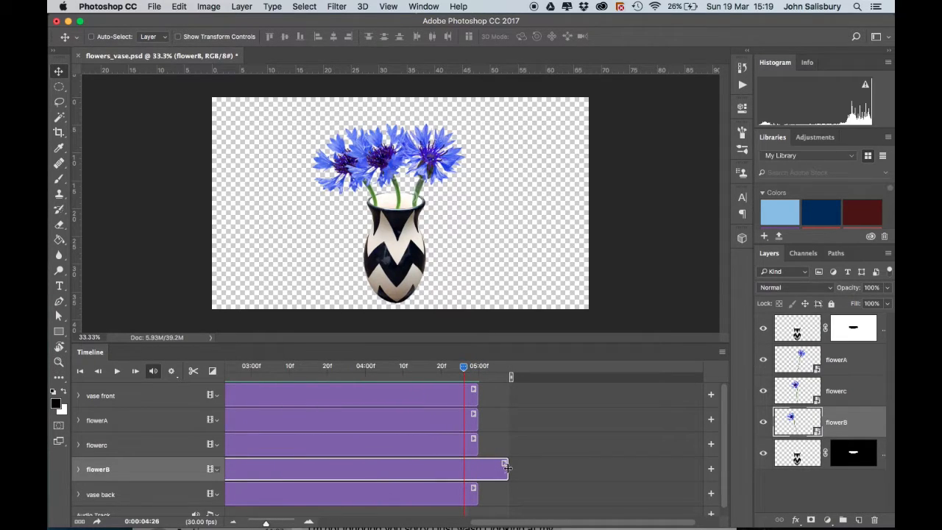
{"action": "left_click_drag", "start_coordinate": [506, 468], "coordinate": [483, 468]}
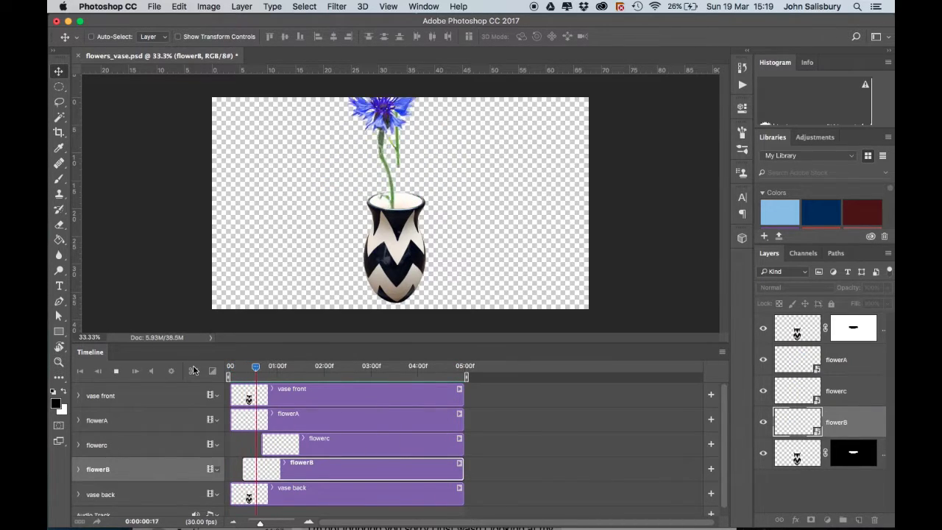
Add an empty Layer 1 at the bottom of the stack and start choosing a foreground colour
{"action": "left_click", "coordinate": [118, 371]}
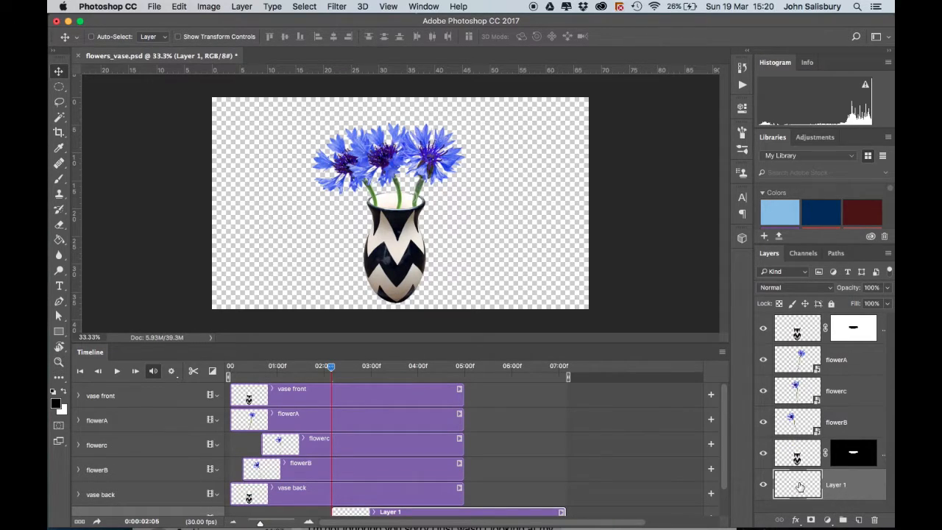
{"action": "mouse_move", "coordinate": [797, 484]}
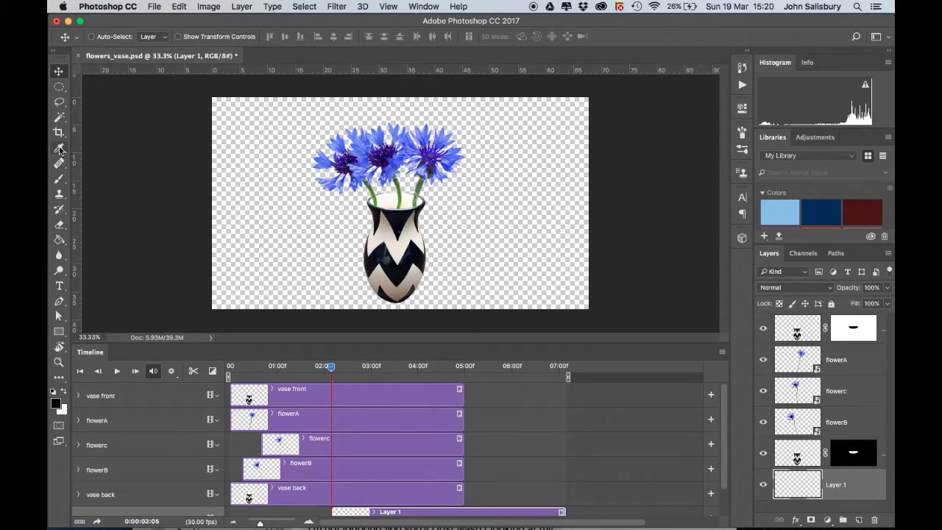
{"action": "left_click", "coordinate": [59, 147]}
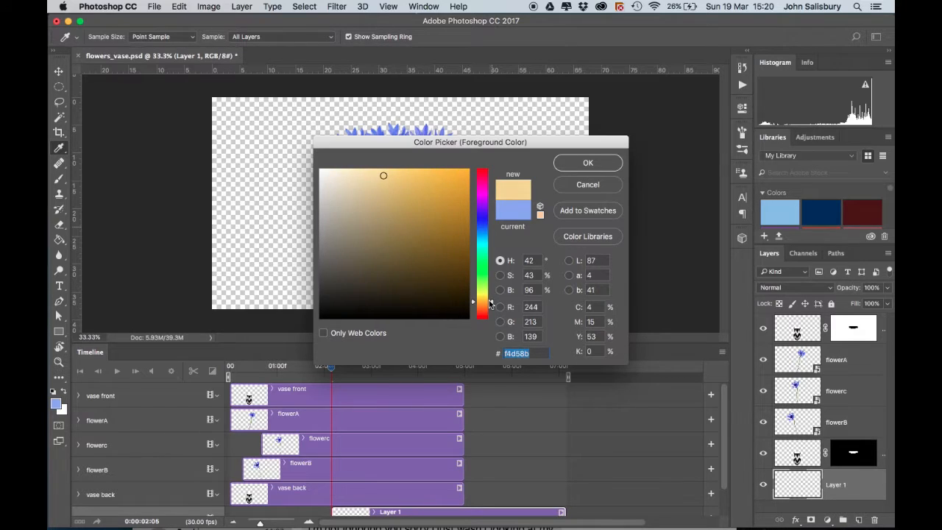
{"action": "mouse_move", "coordinate": [491, 304]}
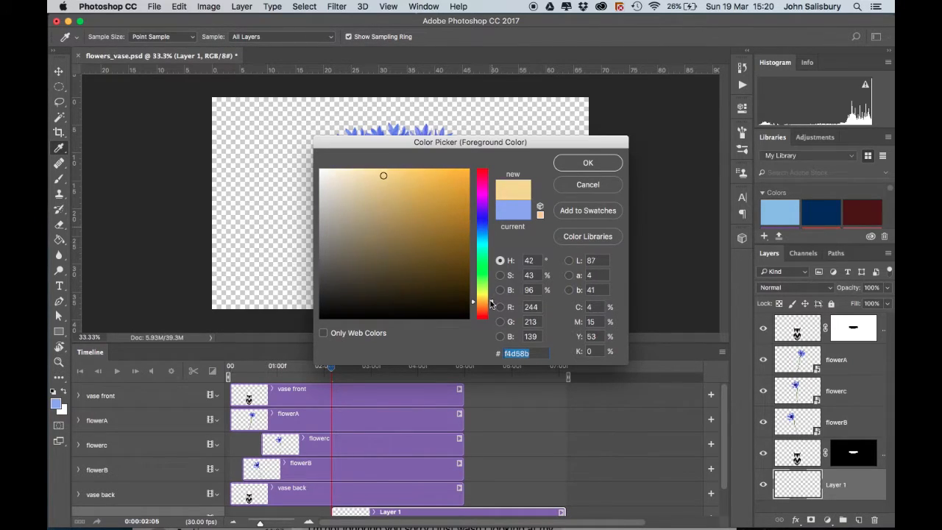
Pick a light peach foreground colour in the Color Picker and accept it
{"action": "left_click_drag", "start_coordinate": [474, 303], "coordinate": [474, 309]}
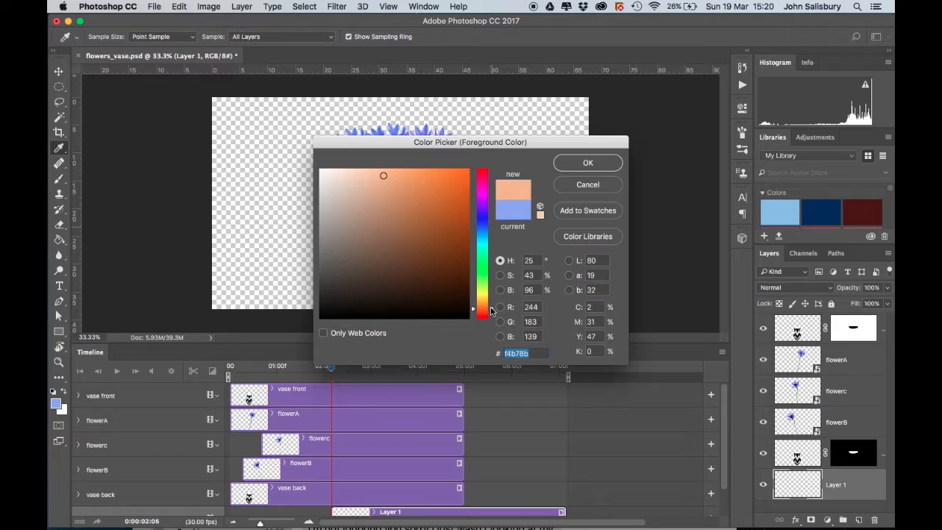
{"action": "left_click", "coordinate": [483, 304]}
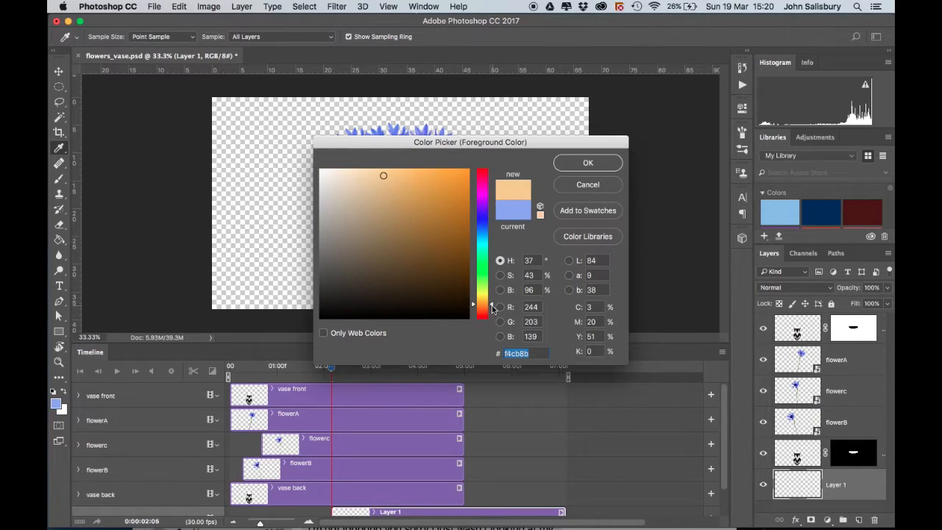
{"action": "left_click", "coordinate": [482, 307]}
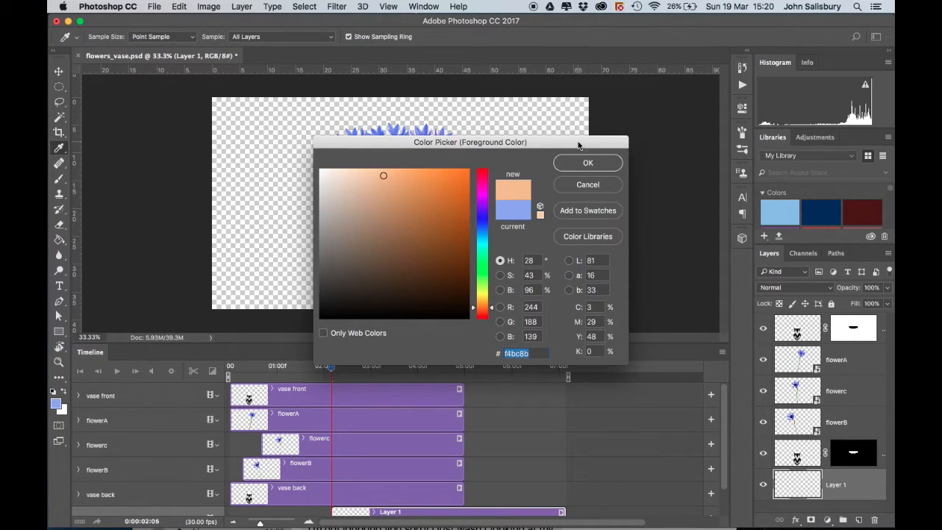
{"action": "left_click", "coordinate": [587, 162]}
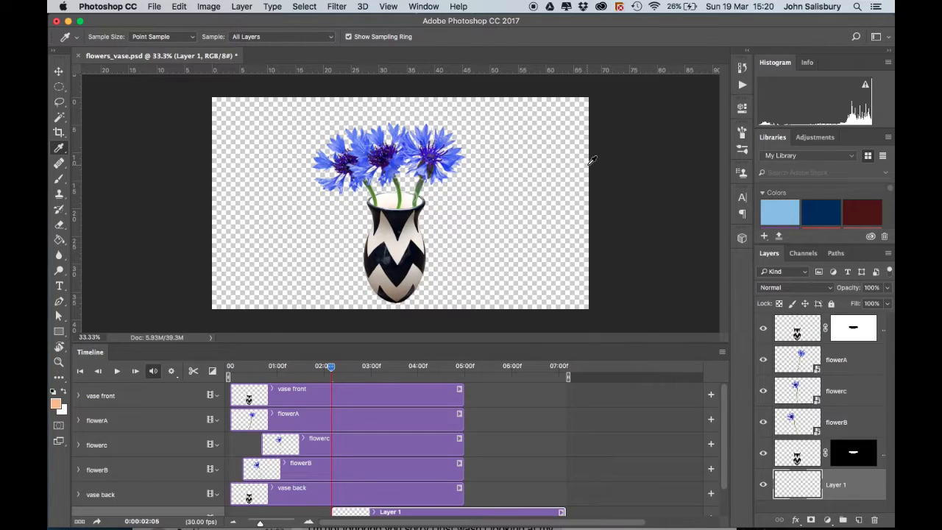
{"action": "mouse_move", "coordinate": [184, 7]}
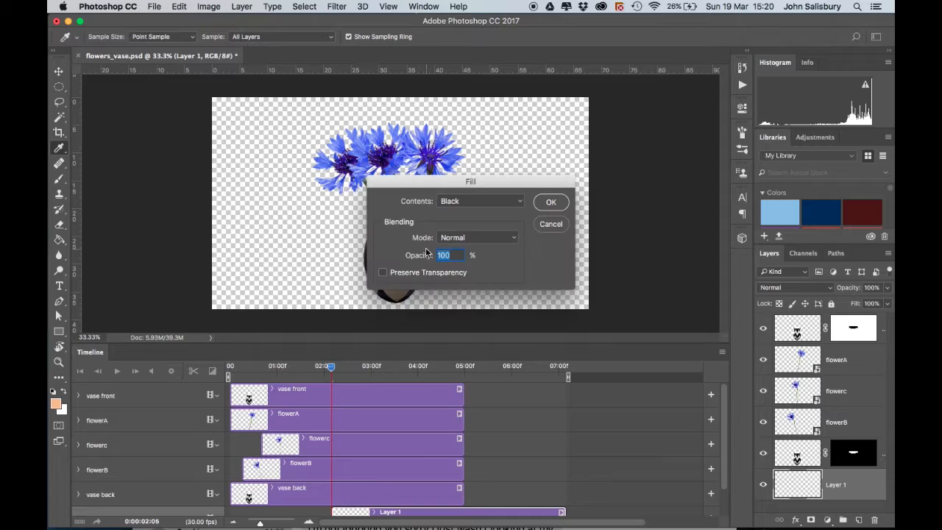
Fill Layer 1 with the peach foreground colour as the background
{"action": "left_click", "coordinate": [479, 200]}
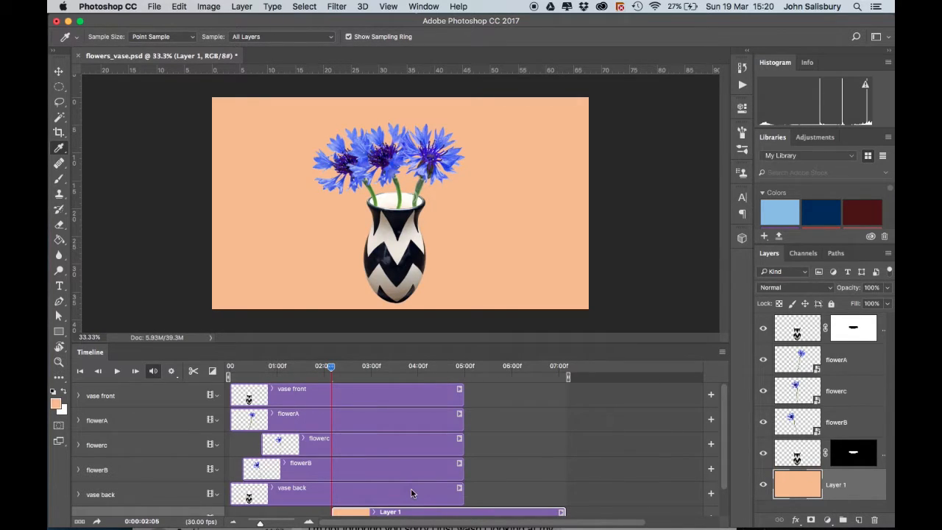
{"action": "scroll", "scroll_direction": "down", "scroll_amount": 3}
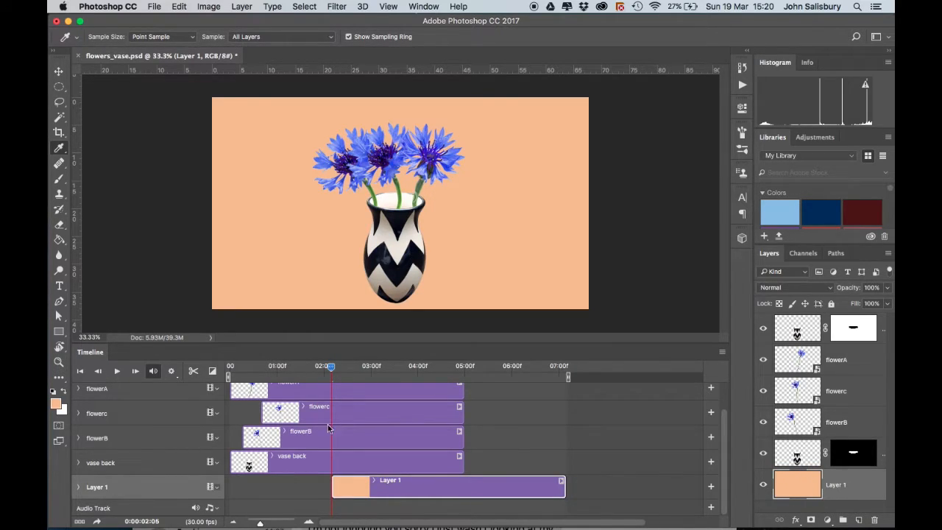
{"action": "mouse_move", "coordinate": [329, 466]}
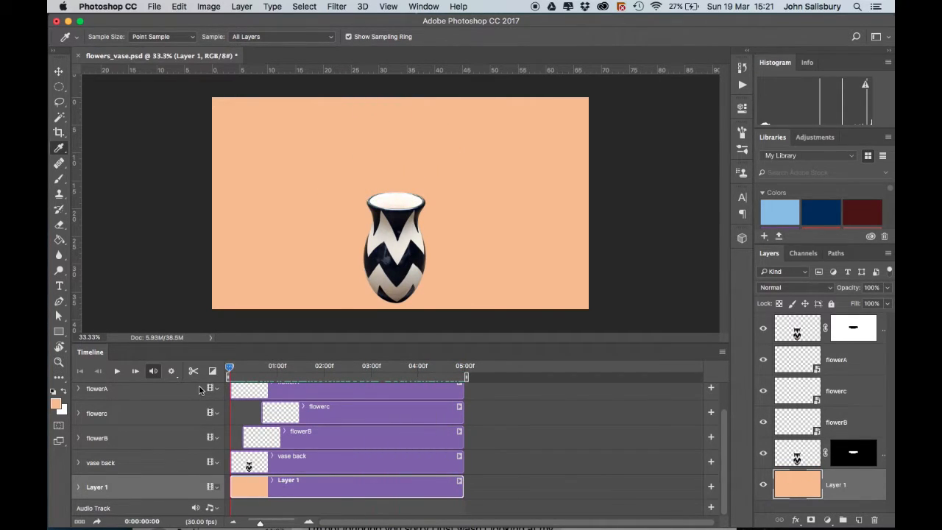
Play the animation to preview the flowers falling onto the peach background
{"action": "left_click", "coordinate": [117, 371]}
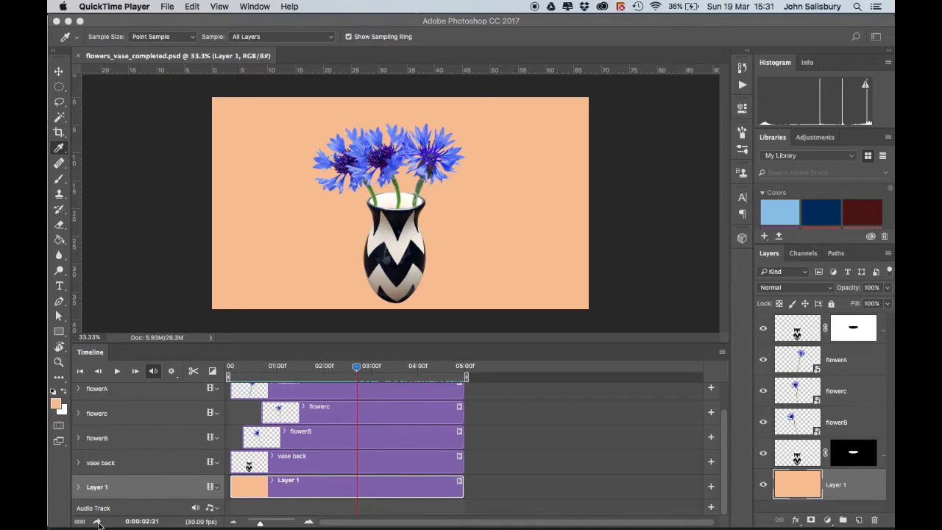
{"action": "mouse_move", "coordinate": [109, 507]}
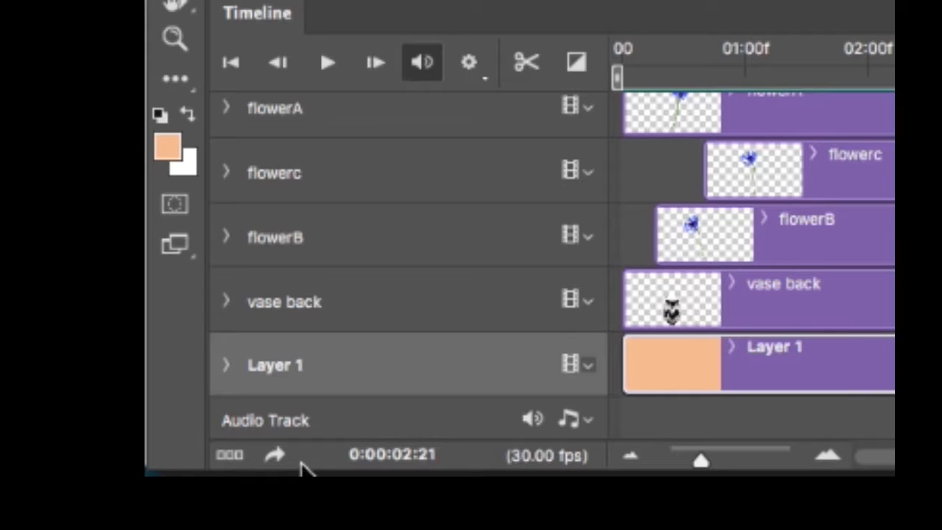
{"action": "mouse_move", "coordinate": [277, 459]}
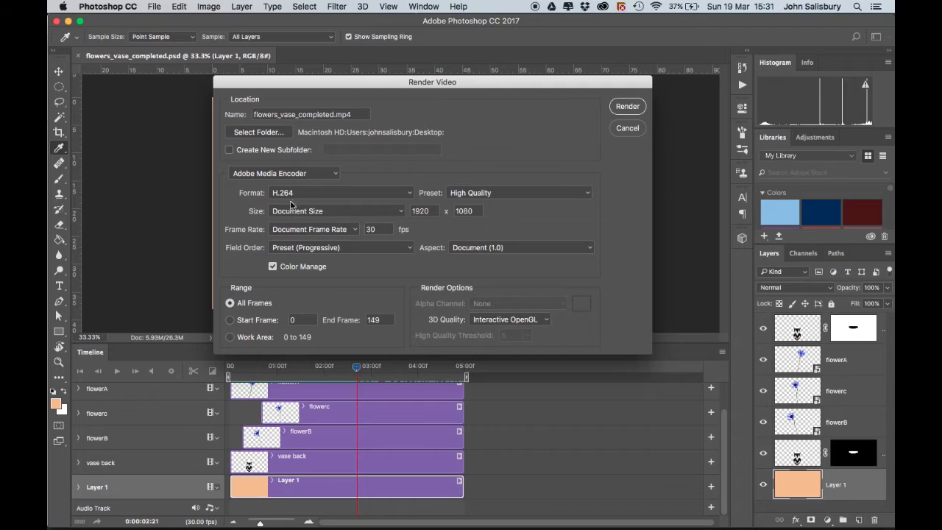
{"action": "mouse_move", "coordinate": [294, 204]}
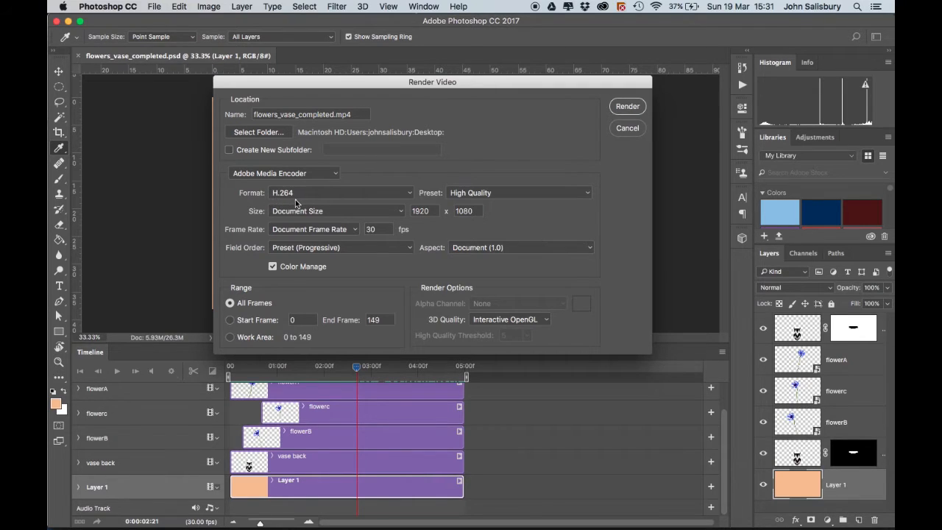
{"action": "mouse_move", "coordinate": [318, 198]}
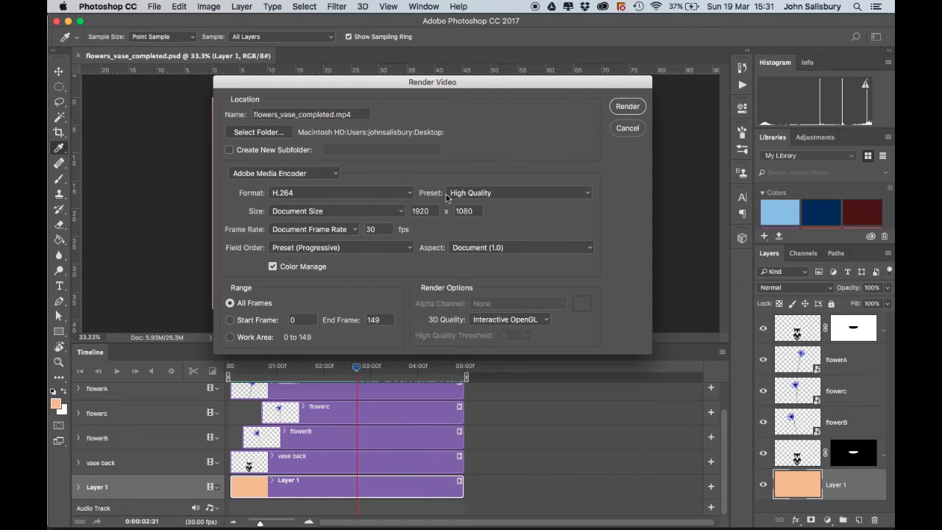
{"action": "mouse_move", "coordinate": [500, 198]}
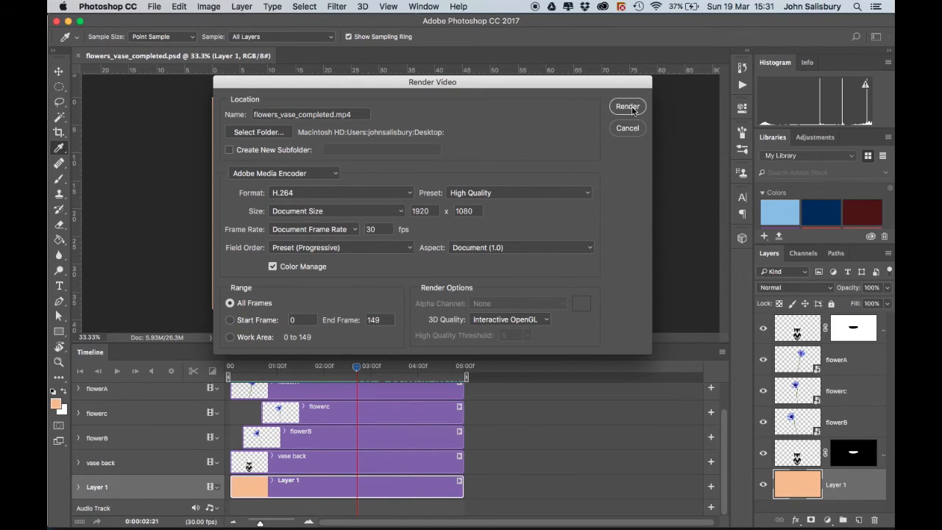
Render flowers_vase_completed.mp4 as H.264 High Quality at 1920 x 1080
{"action": "left_click", "coordinate": [627, 105]}
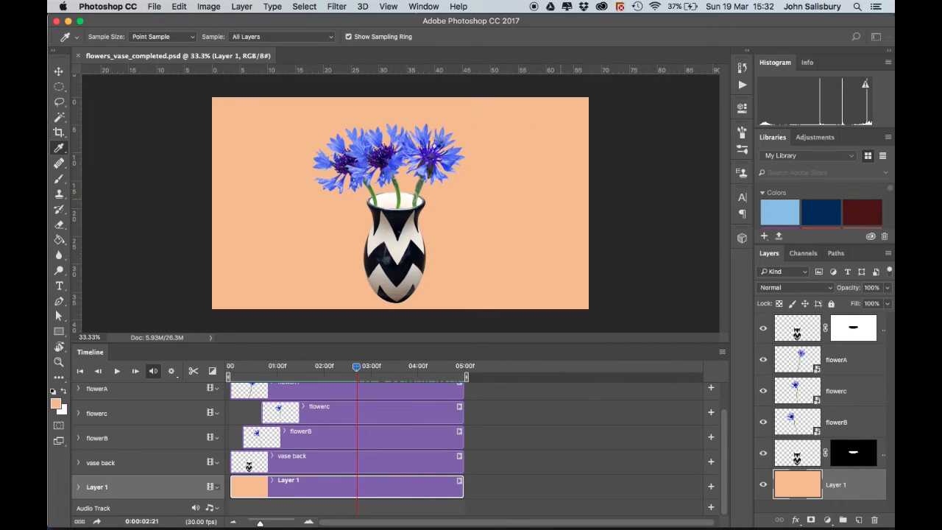